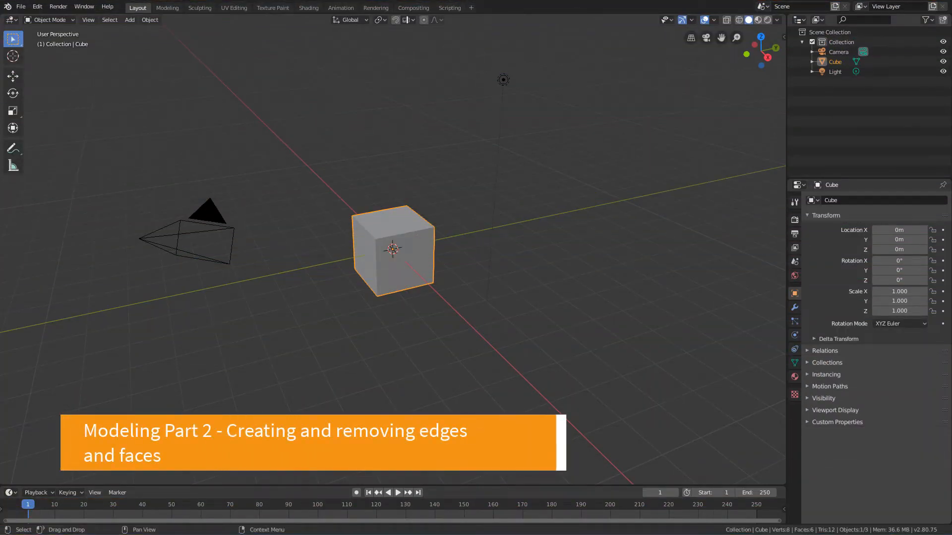
pyautogui.moveTo(395, 261)
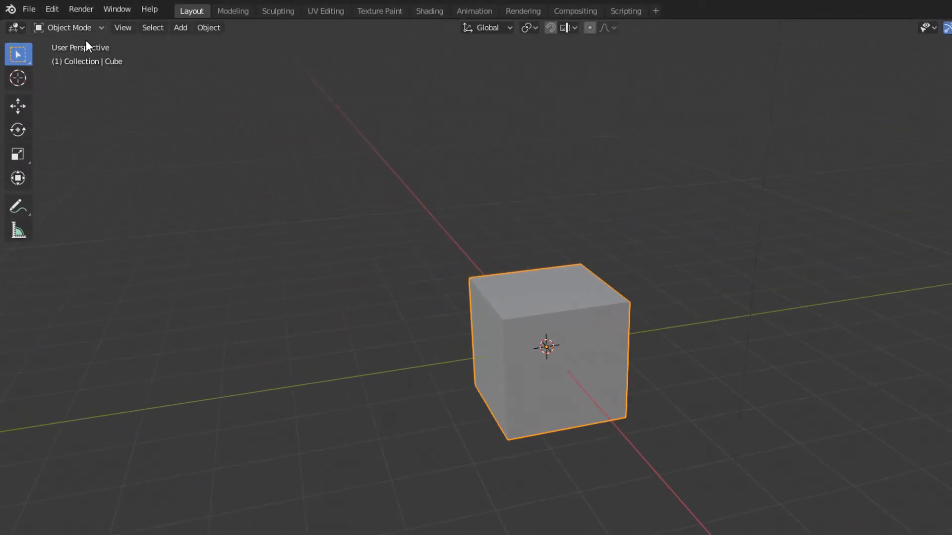
# Put the cube into Edit Mode from the viewport's mode menu.
pyautogui.click(68, 27)
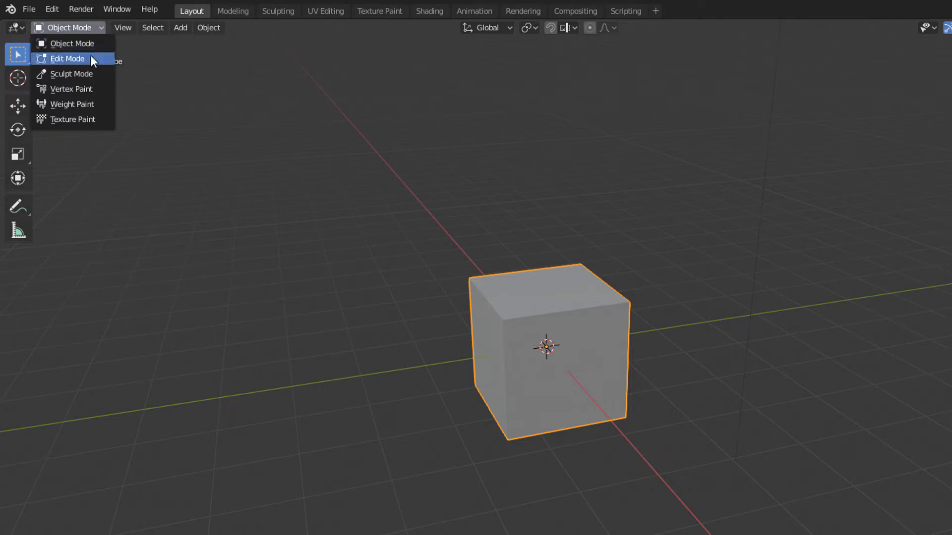
pyautogui.click(67, 58)
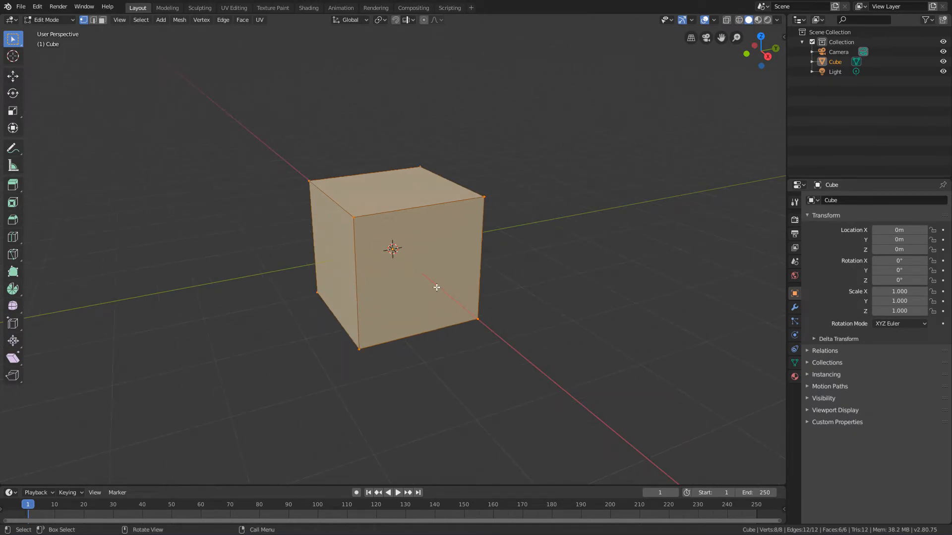
pyautogui.moveTo(430, 283)
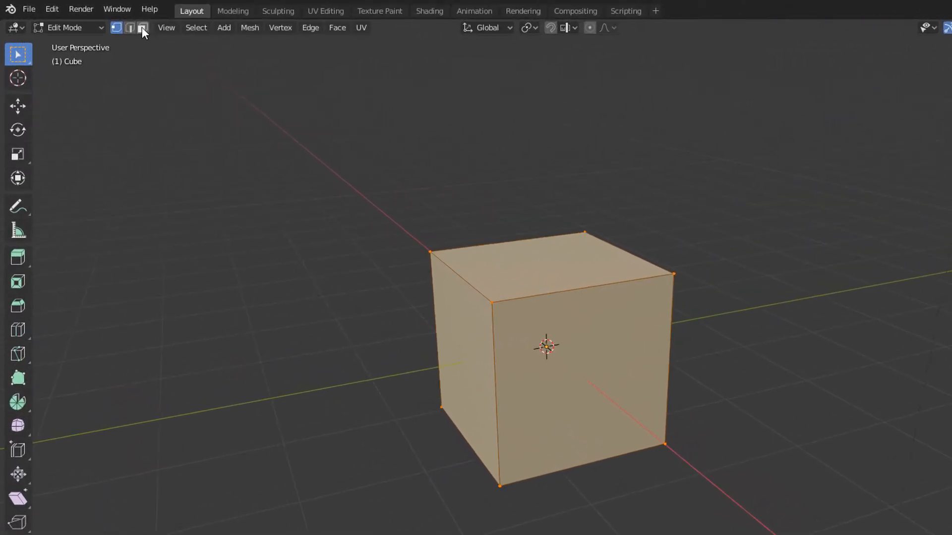
# Turn on Face Select mode to work on individual faces.
pyautogui.click(141, 27)
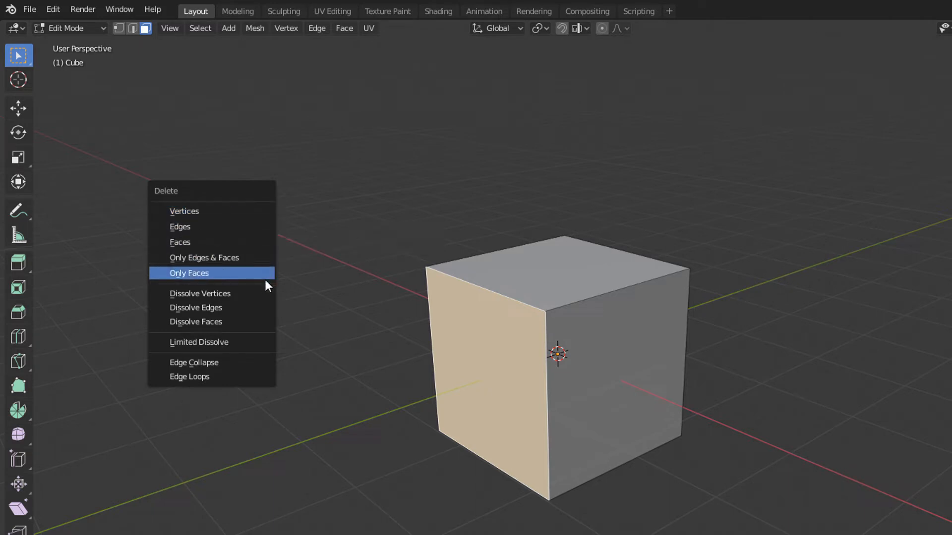
pyautogui.moveTo(264, 351)
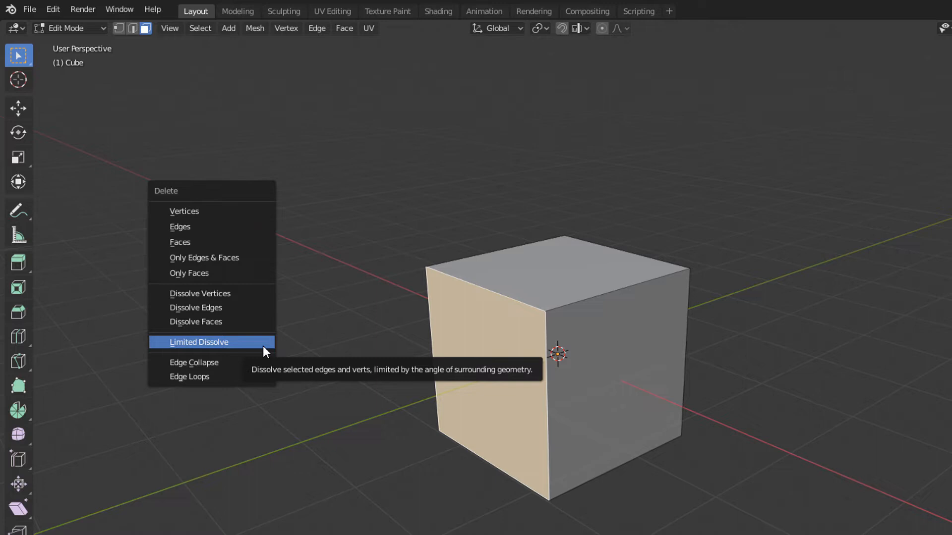
pyautogui.moveTo(230, 274)
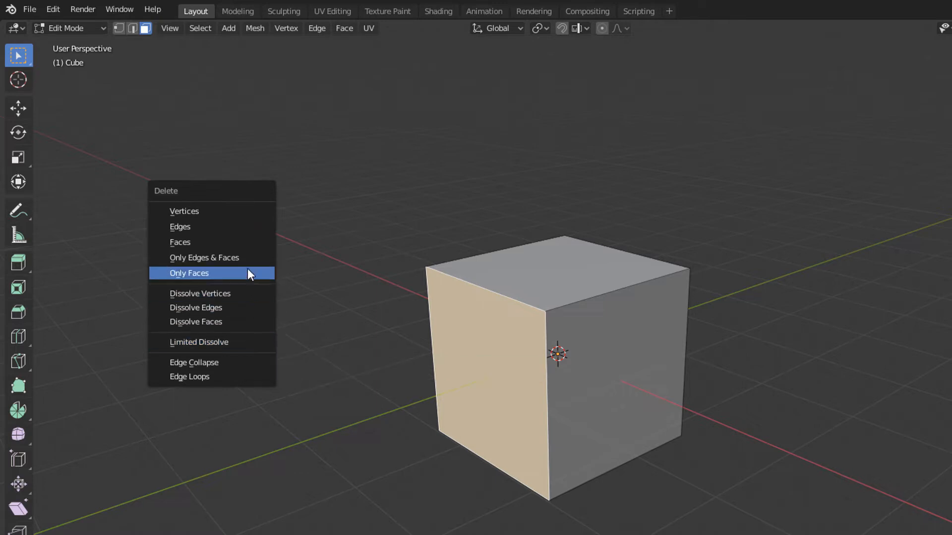
pyautogui.moveTo(179, 242)
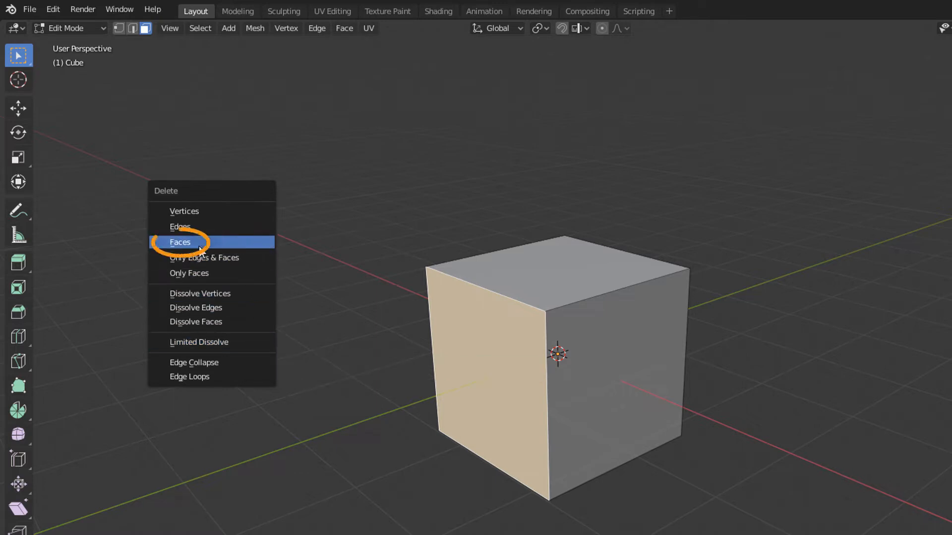
pyautogui.moveTo(253, 249)
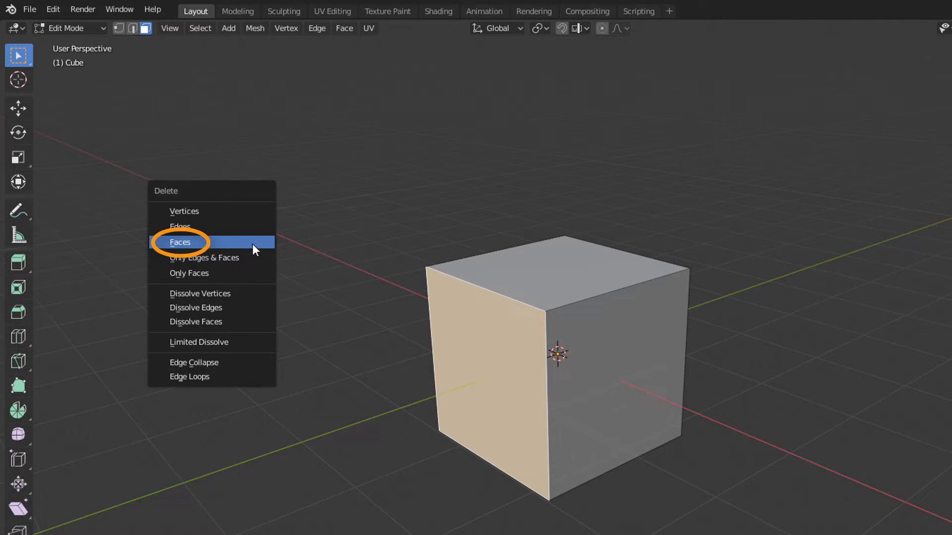
pyautogui.moveTo(264, 247)
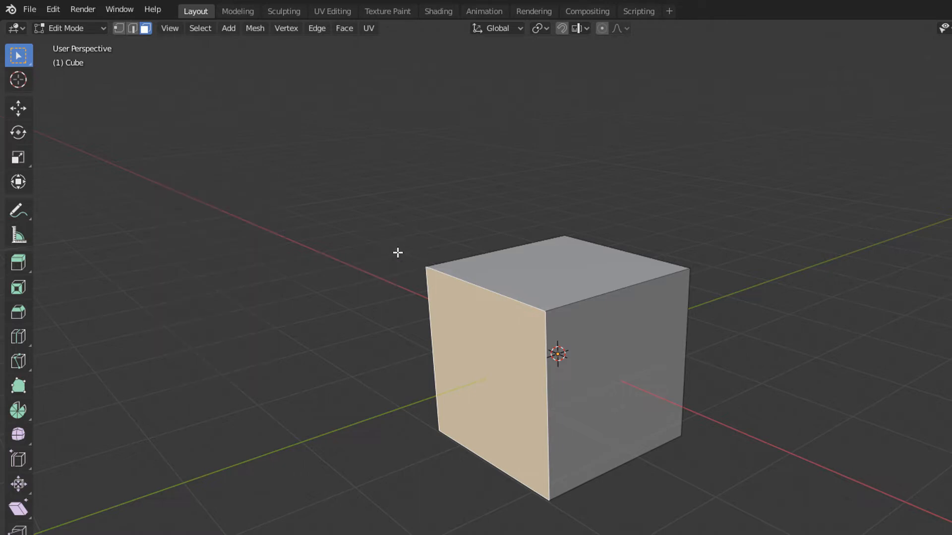
pyautogui.moveTo(225, 261)
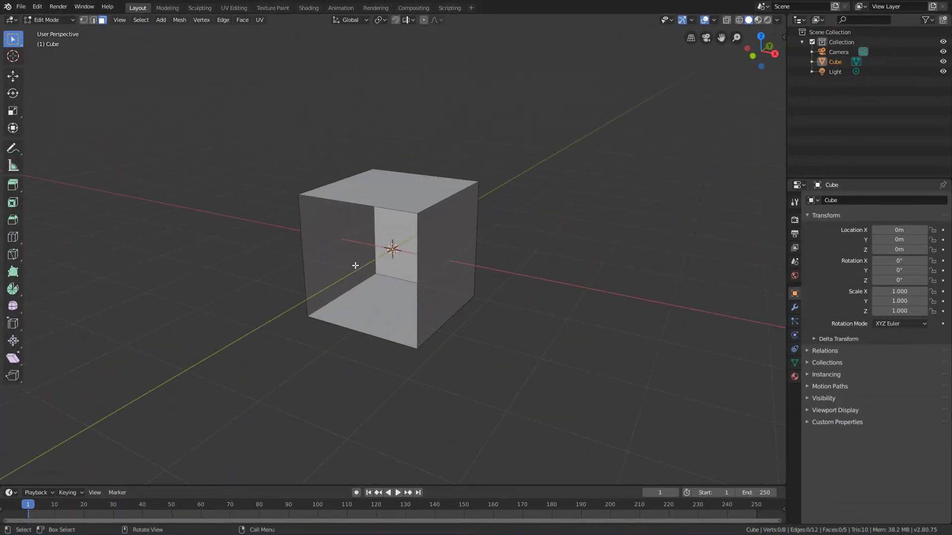
pyautogui.moveTo(382, 206)
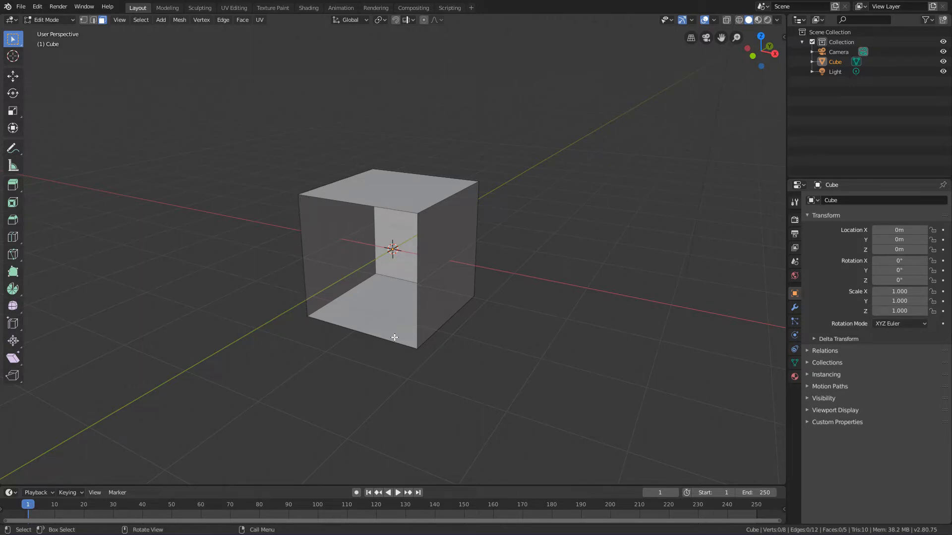
pyautogui.moveTo(294, 193)
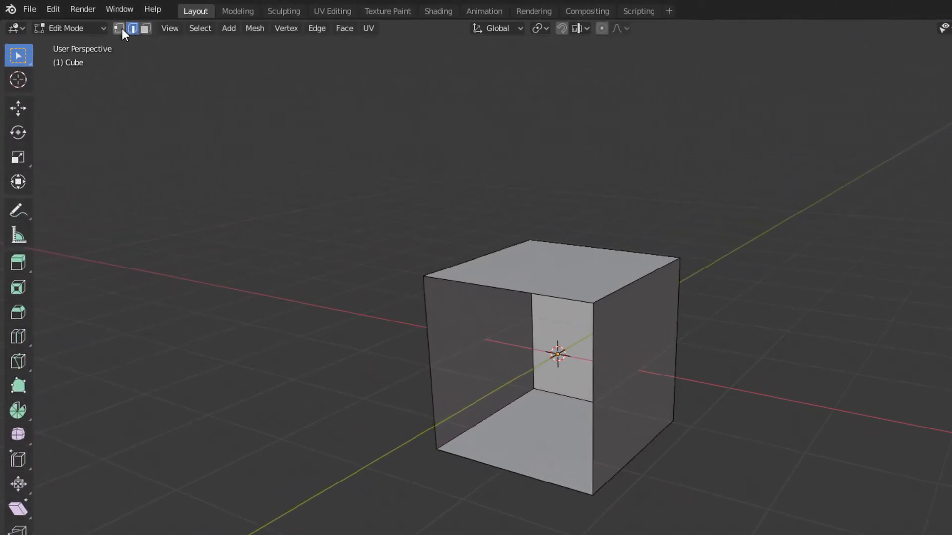
# Switch the selection mode to Edge Select, then Vertex Select.
pyautogui.click(132, 28)
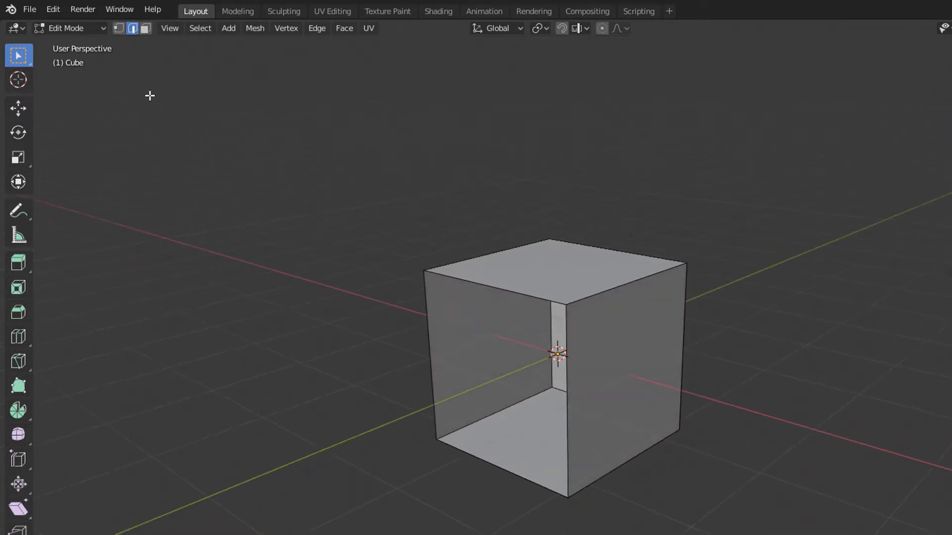
pyautogui.moveTo(190, 103)
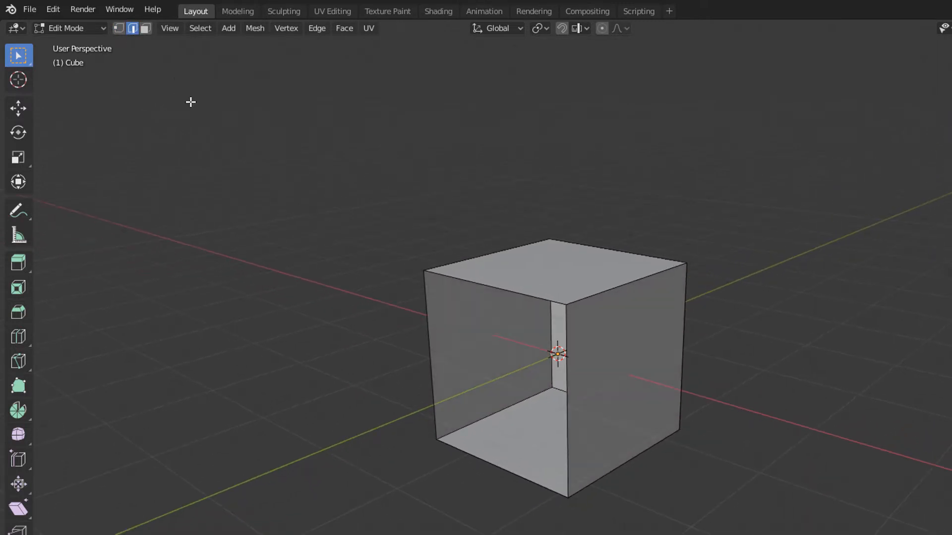
pyautogui.moveTo(485, 230)
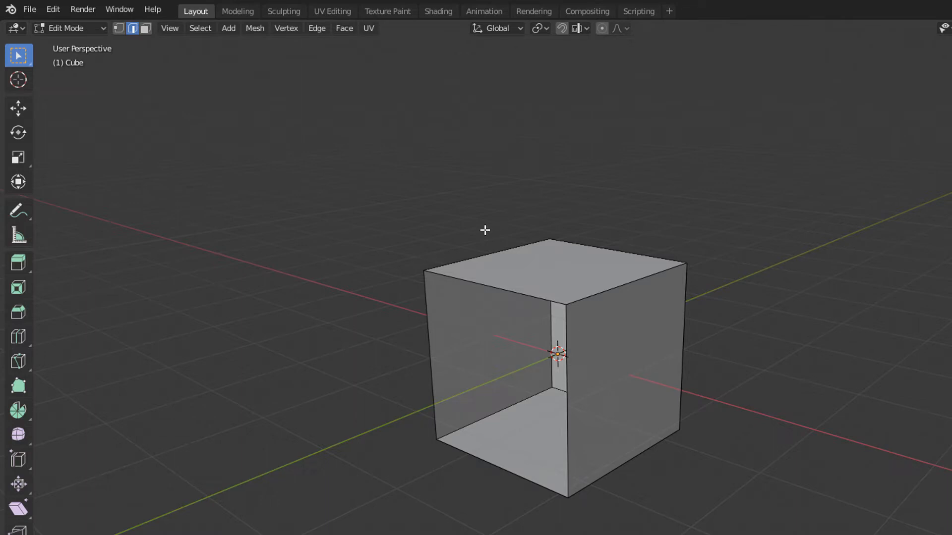
pyautogui.moveTo(127, 40)
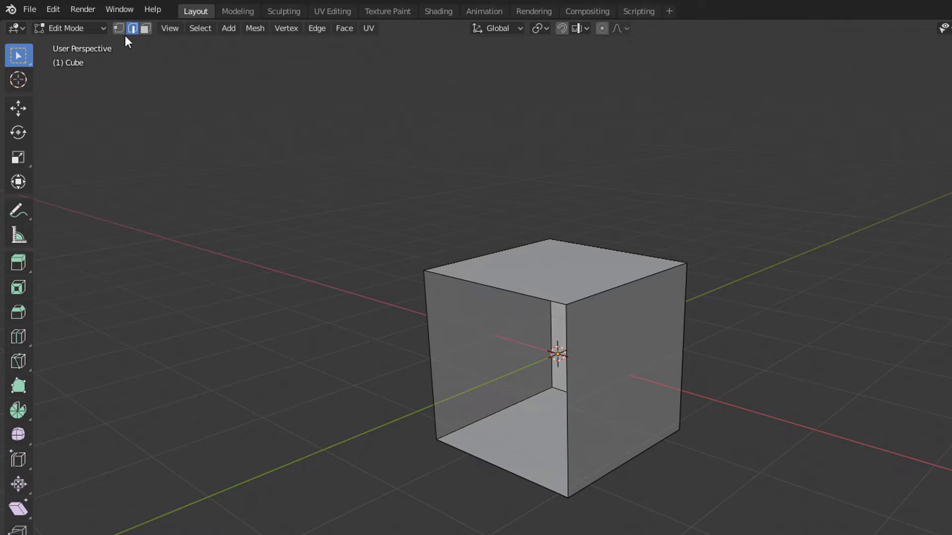
pyautogui.click(119, 28)
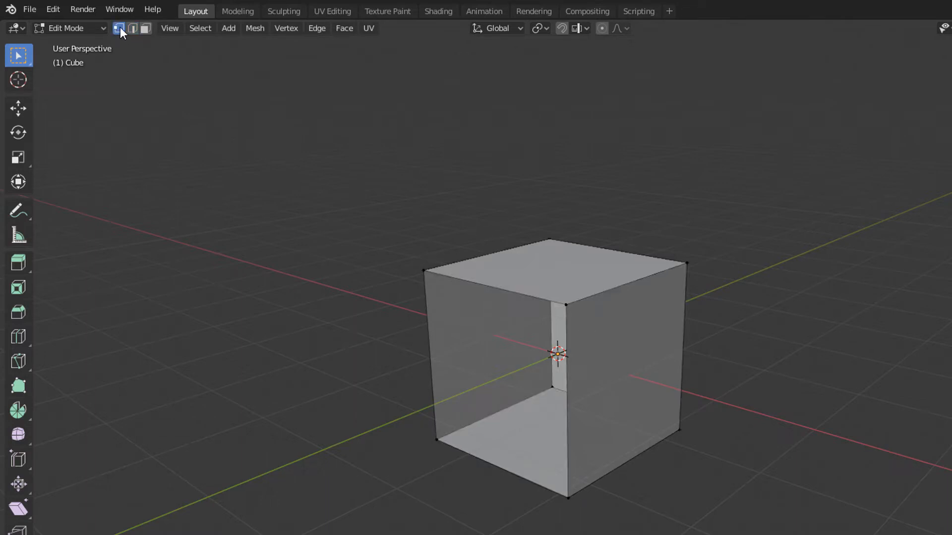
pyautogui.moveTo(321, 150)
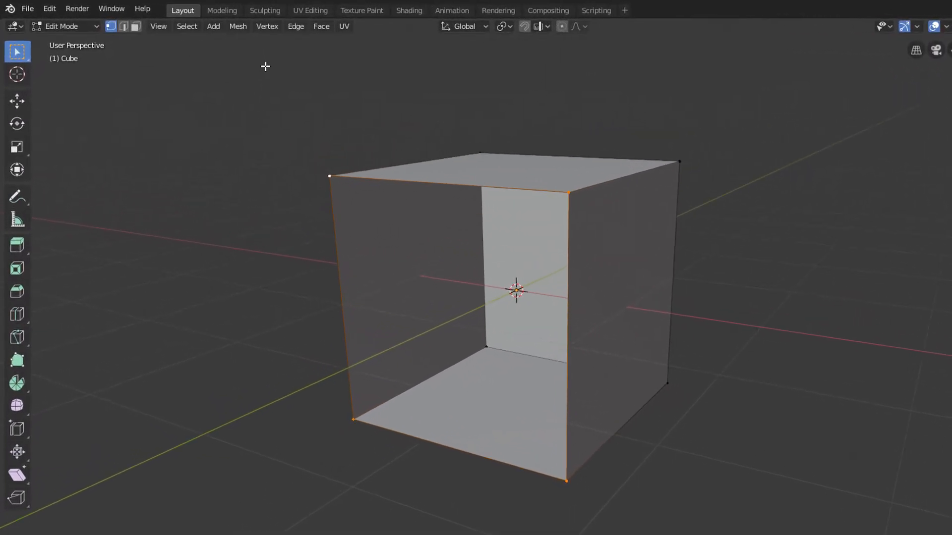
pyautogui.moveTo(267, 27)
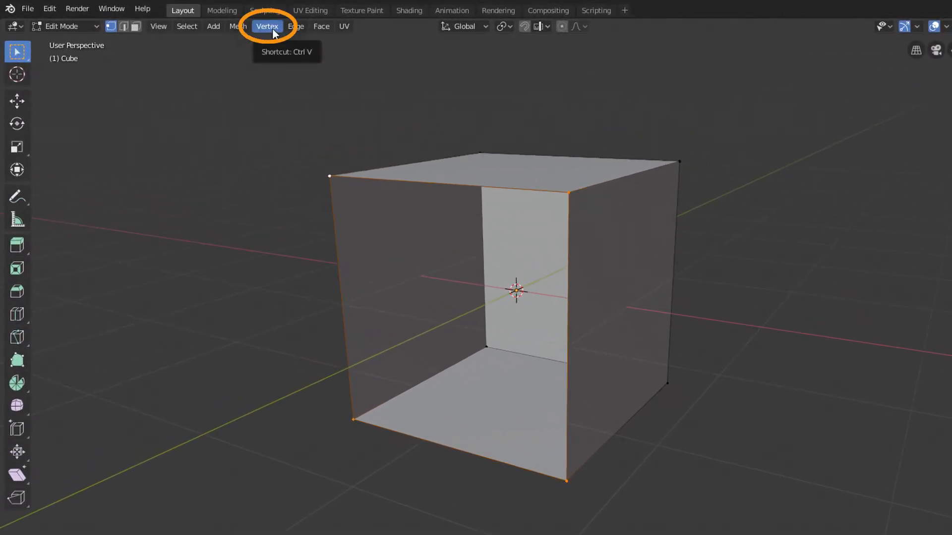
# Fill the front hole using Vertex > New Edge/Face from Vertices.
pyautogui.click(266, 26)
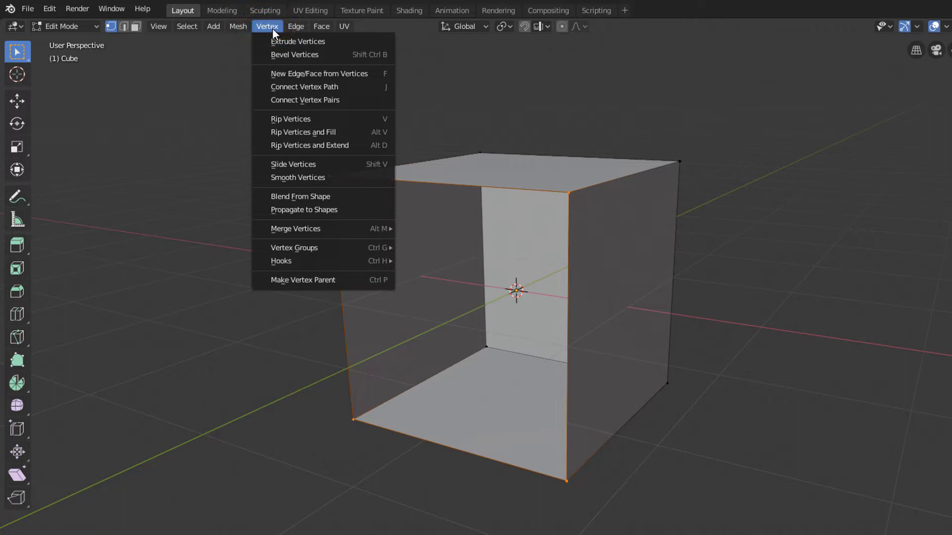
pyautogui.moveTo(276, 44)
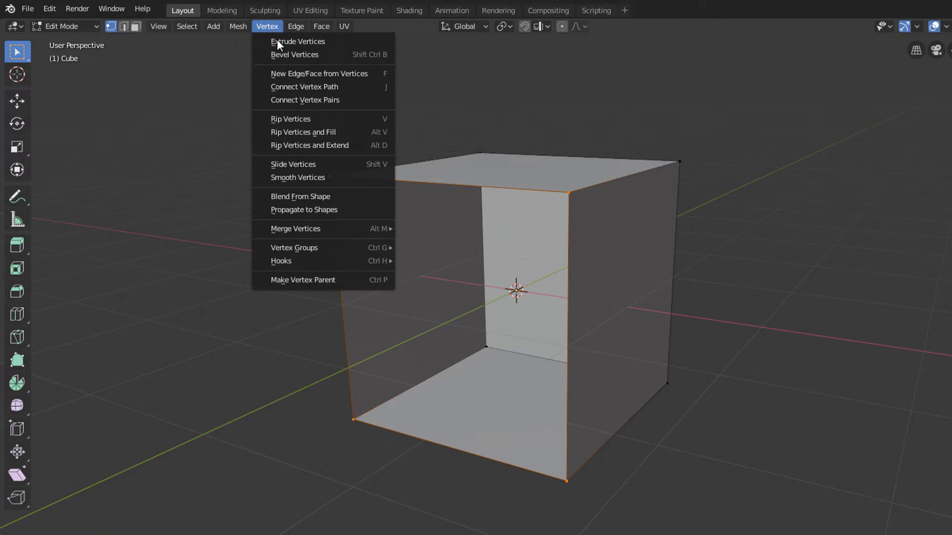
pyautogui.moveTo(302, 279)
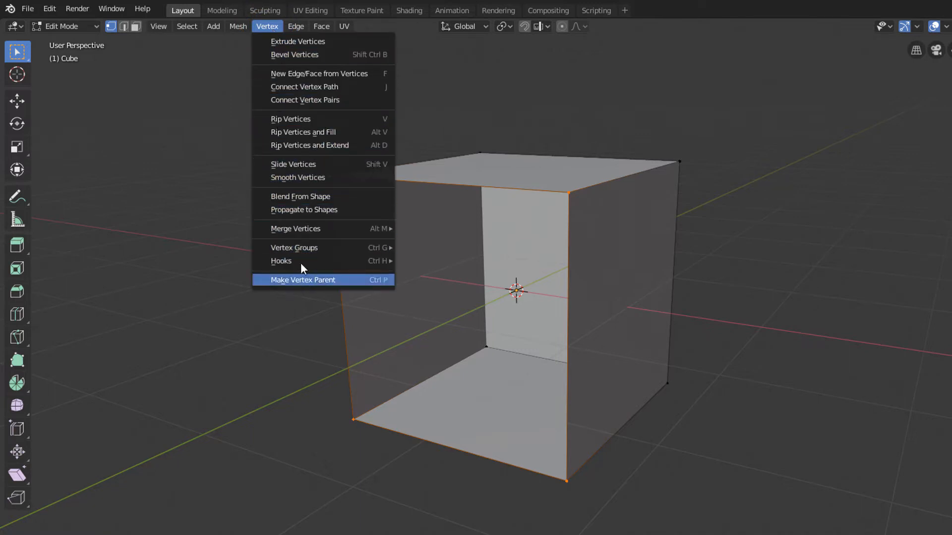
pyautogui.moveTo(286, 73)
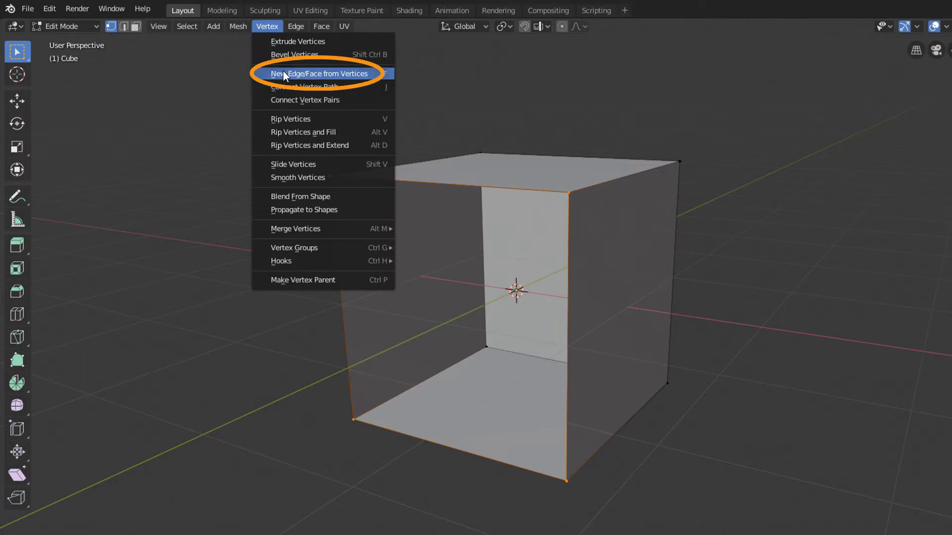
pyautogui.moveTo(338, 75)
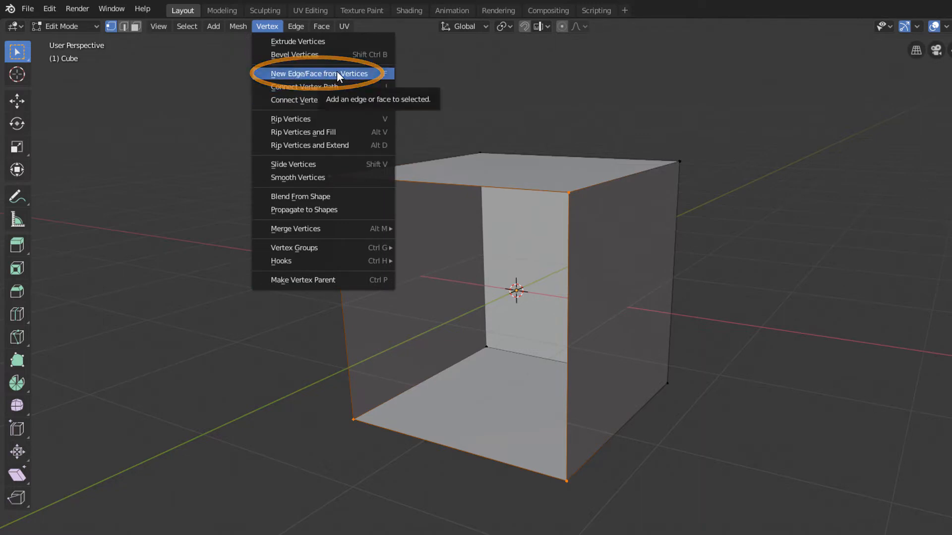
pyautogui.click(318, 73)
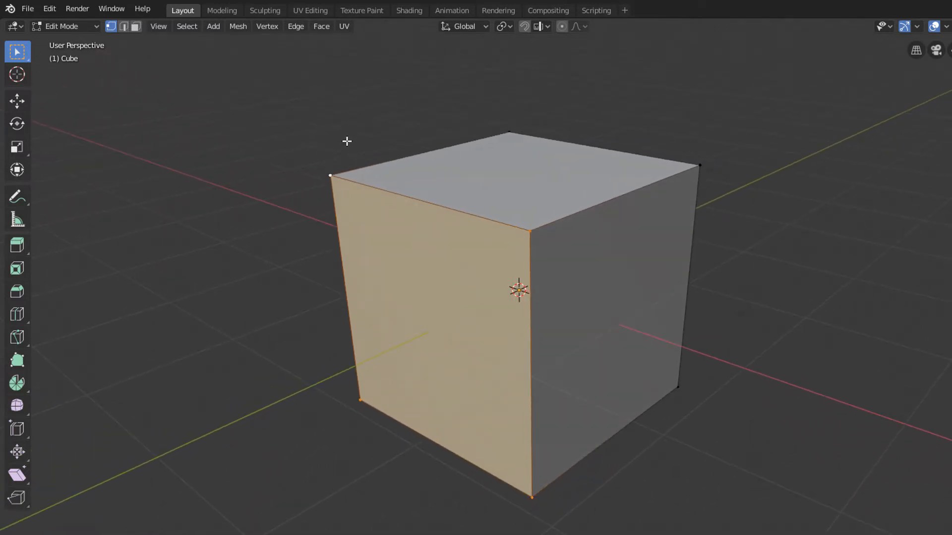
# Delete the selected top face, leaving an open-topped box with five faces.
pyautogui.click(267, 26)
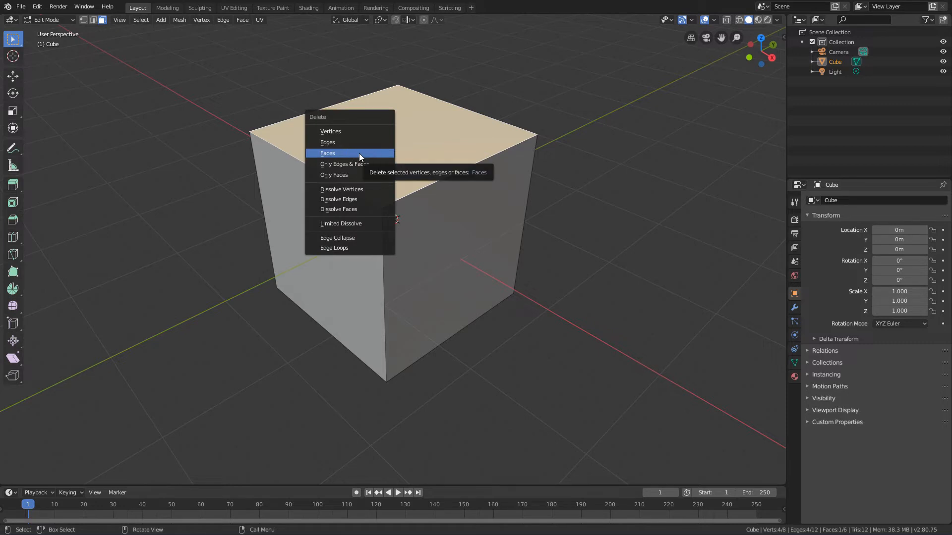
pyautogui.click(328, 153)
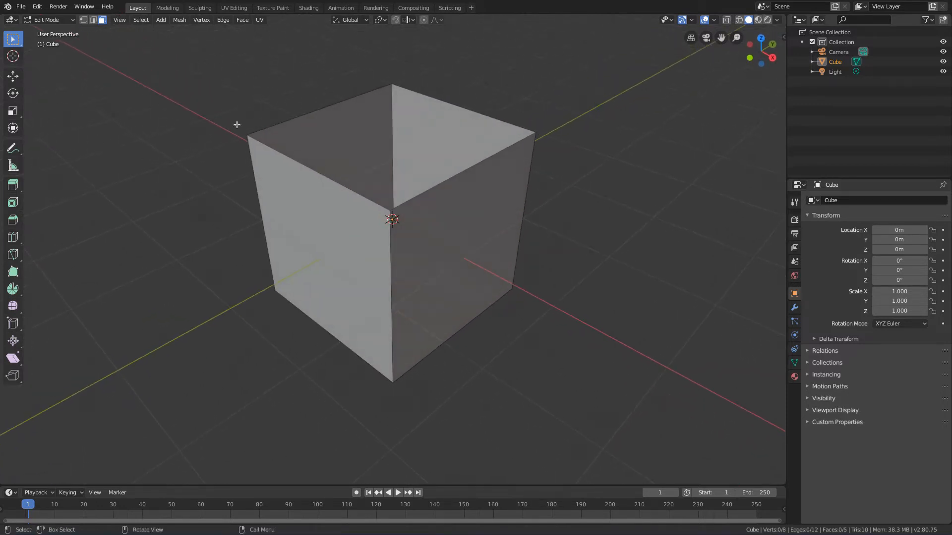
pyautogui.click(92, 19)
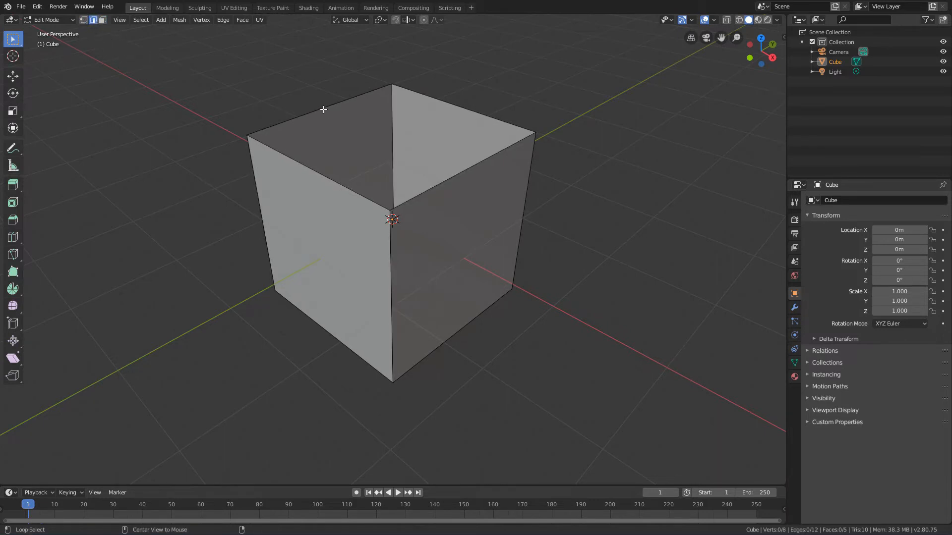
# Select the top rim edge loop and fill it with a new face.
pyautogui.click(290, 122)
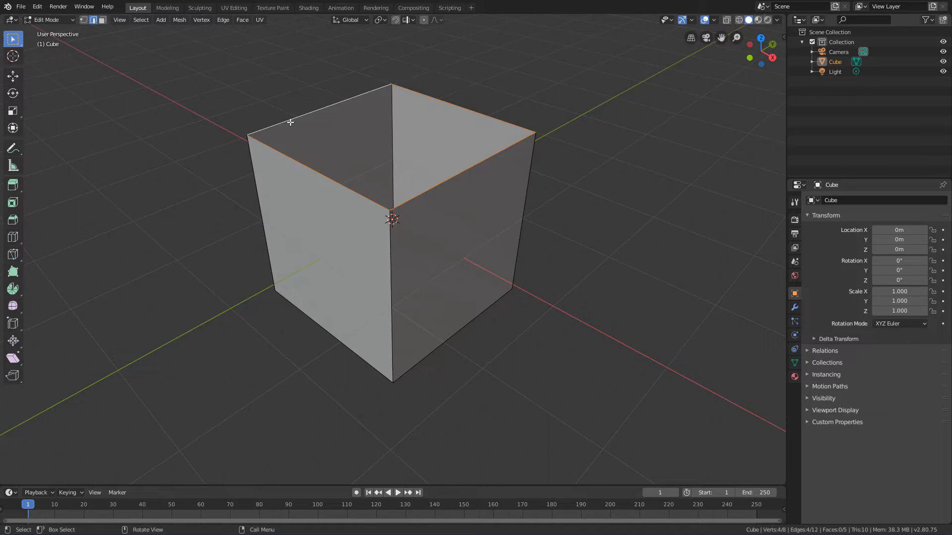
pyautogui.moveTo(341, 91)
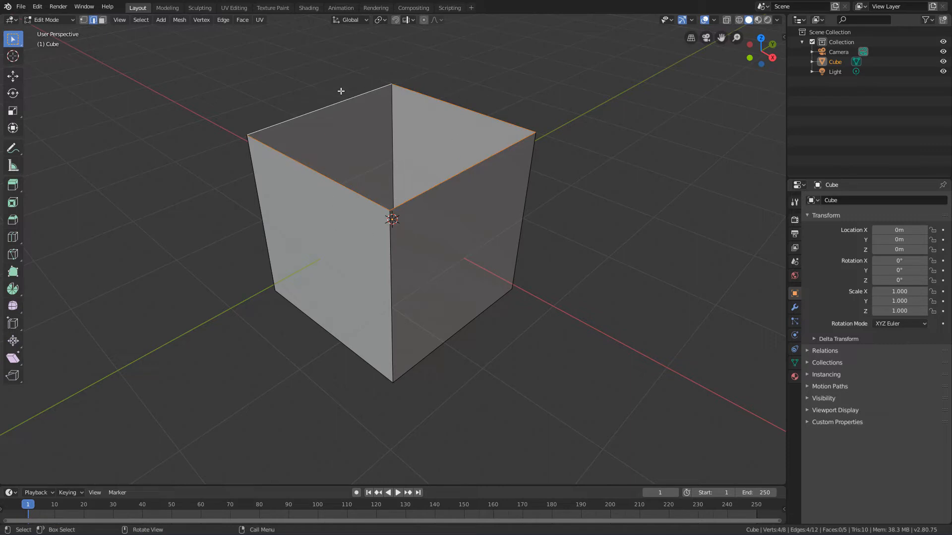
pyautogui.moveTo(192, 134)
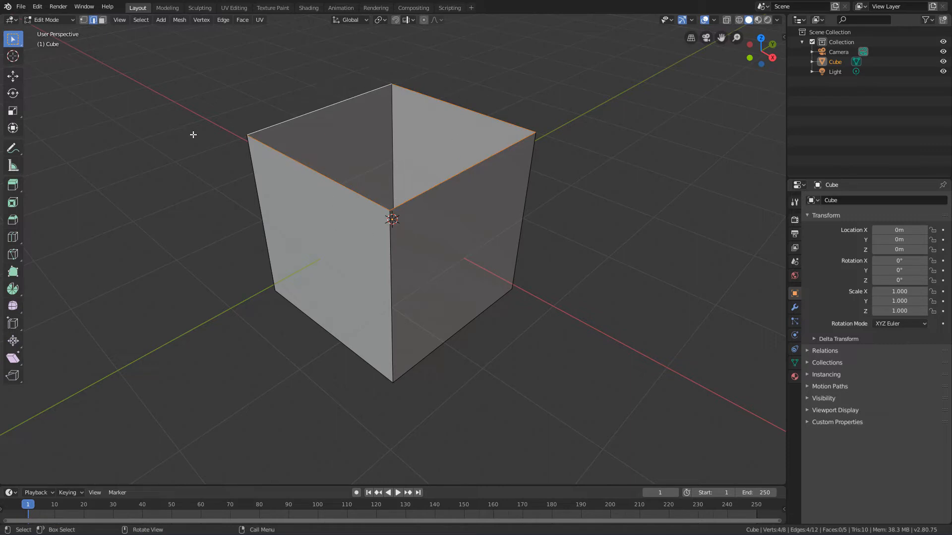
pyautogui.press('f')
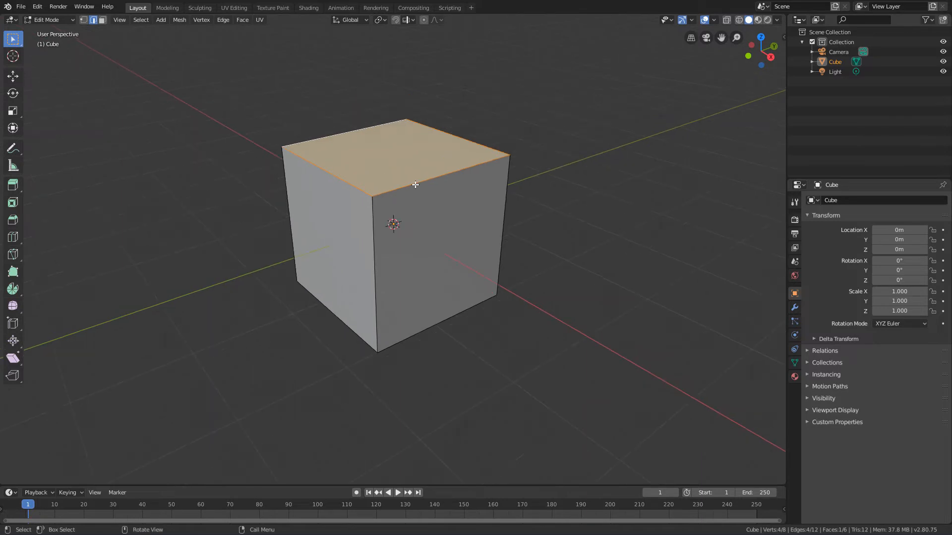
pyautogui.moveTo(367, 196)
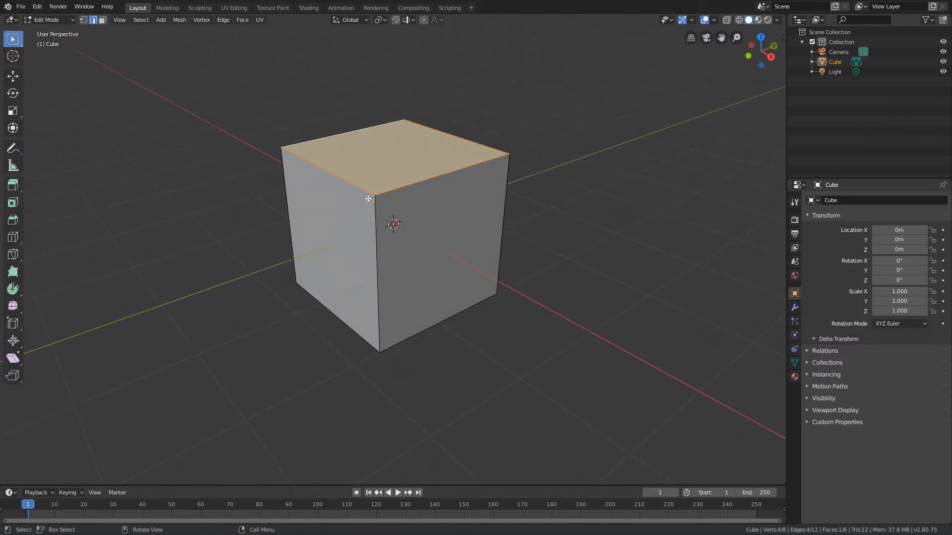
pyautogui.moveTo(220, 132)
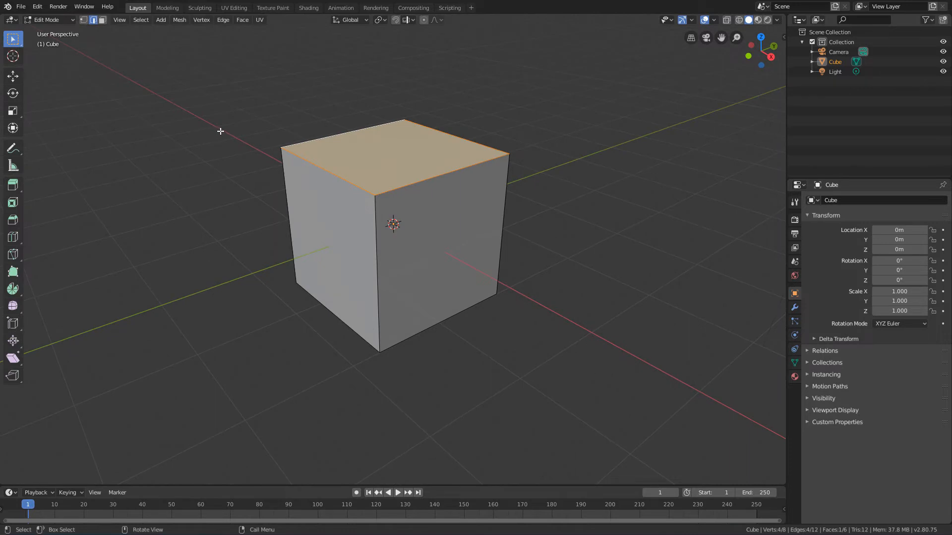
pyautogui.moveTo(104, 106)
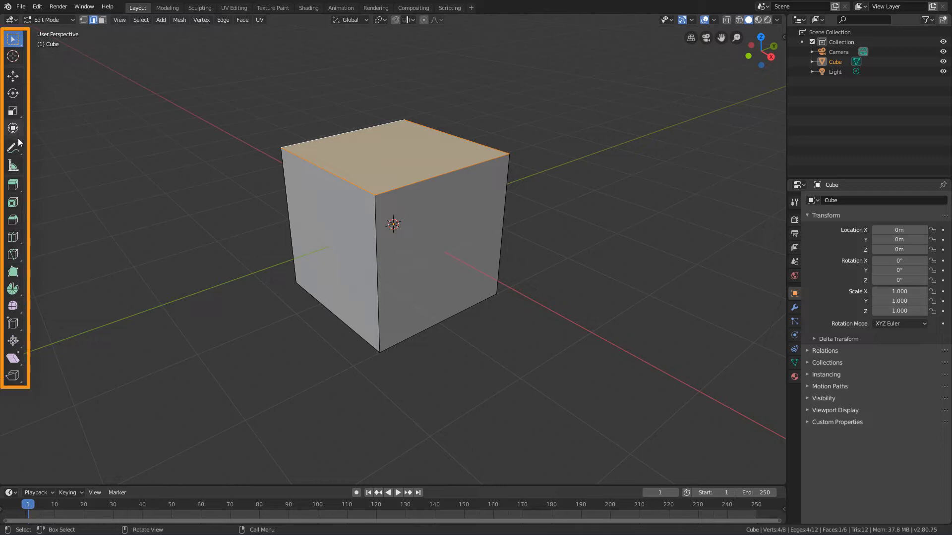
pyautogui.moveTo(16, 290)
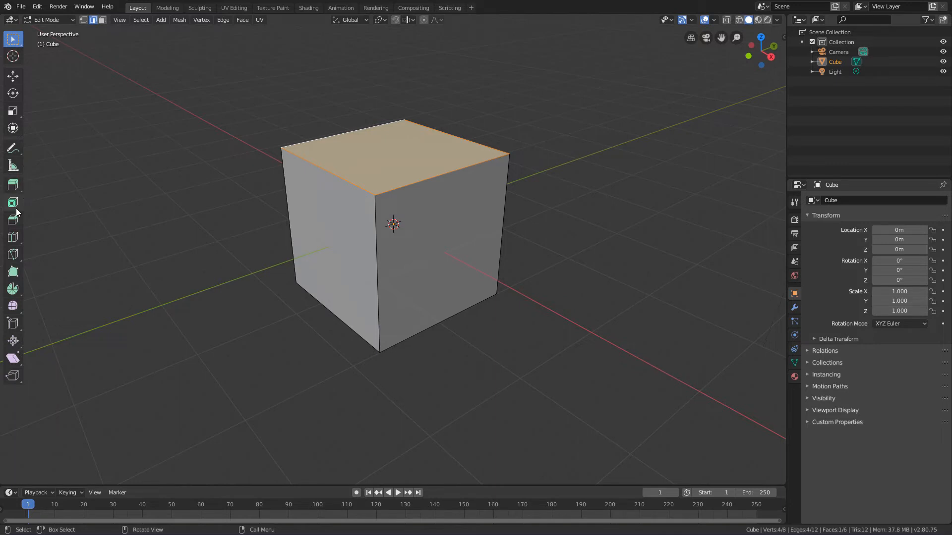
pyautogui.moveTo(40, 254)
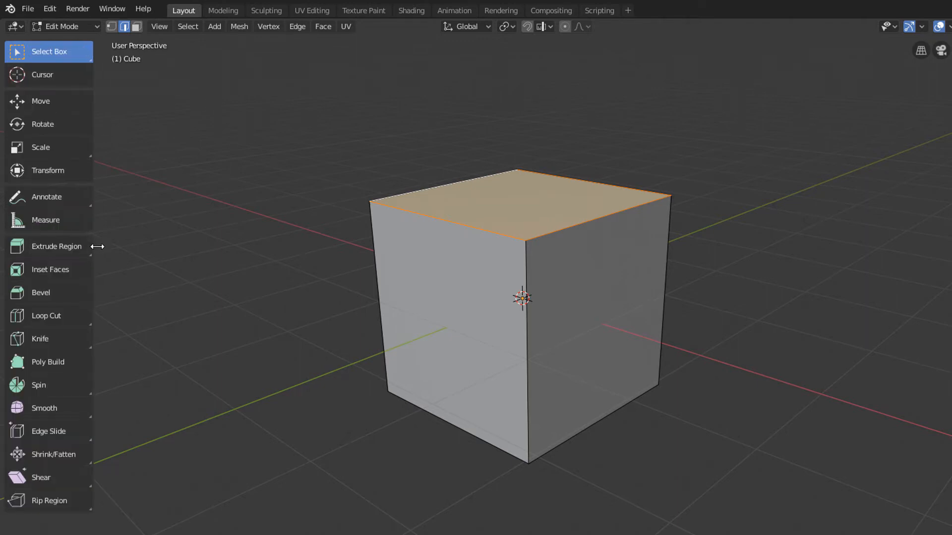
pyautogui.moveTo(85, 100)
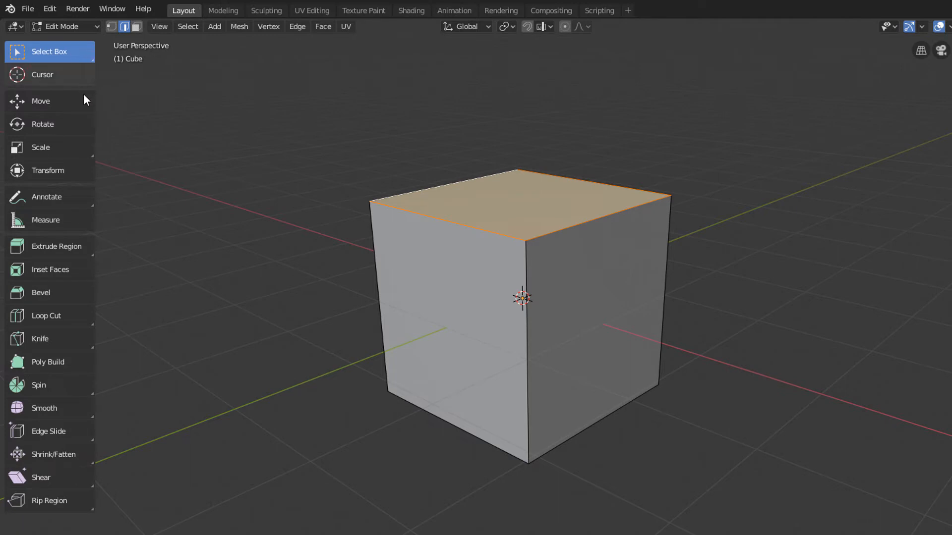
pyautogui.moveTo(74, 341)
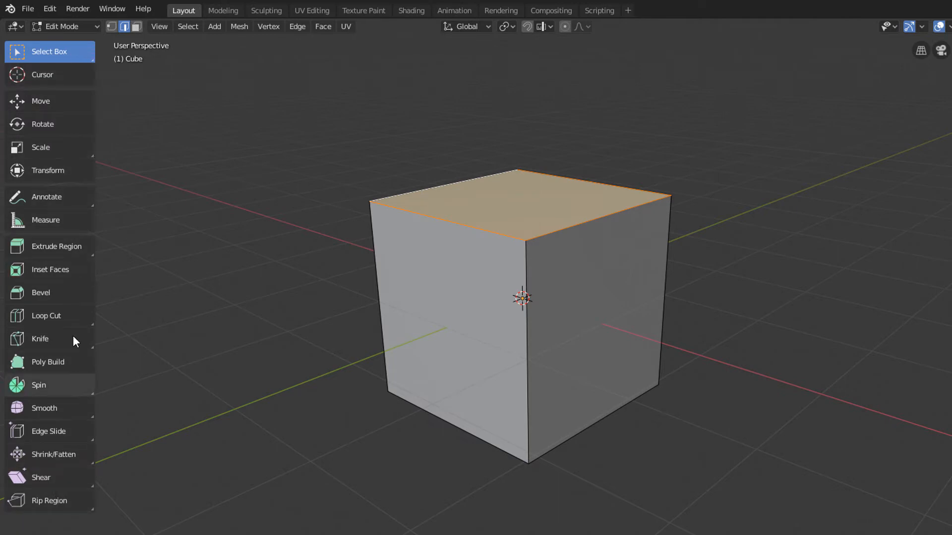
pyautogui.moveTo(90, 256)
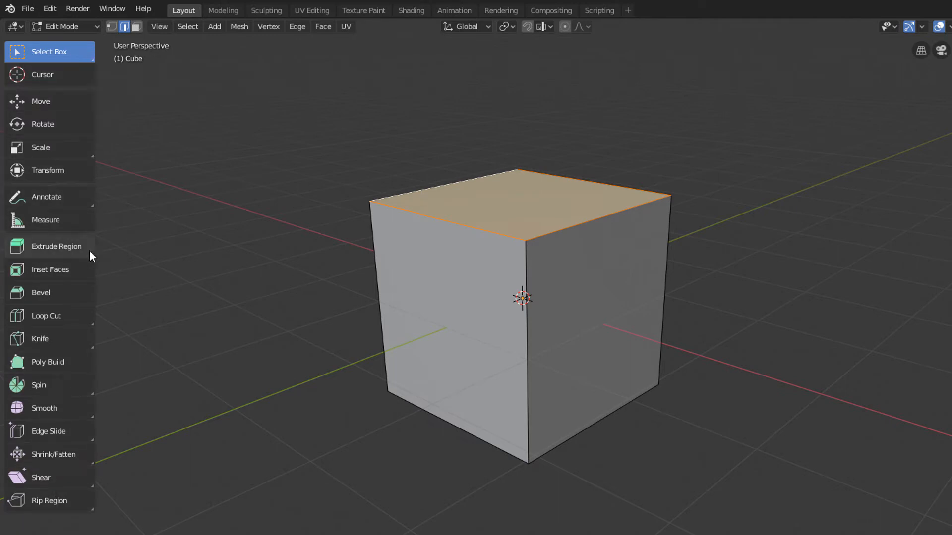
pyautogui.moveTo(60, 316)
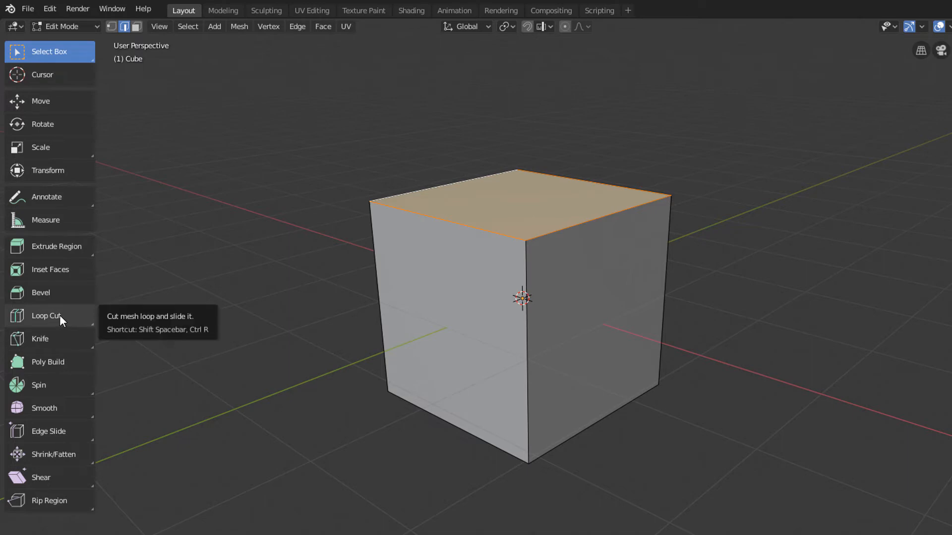
# Activate the Loop Cut tool in the toolbar.
pyautogui.click(46, 316)
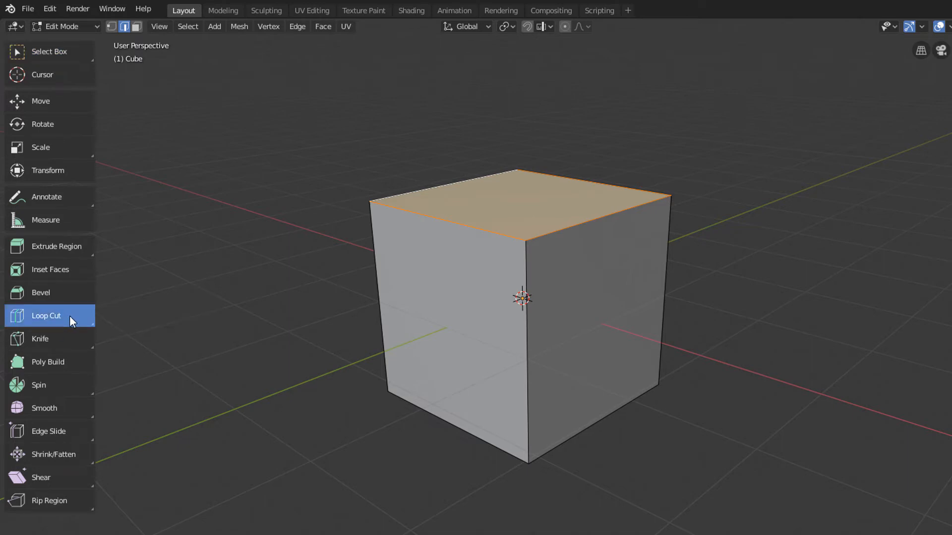
pyautogui.moveTo(83, 321)
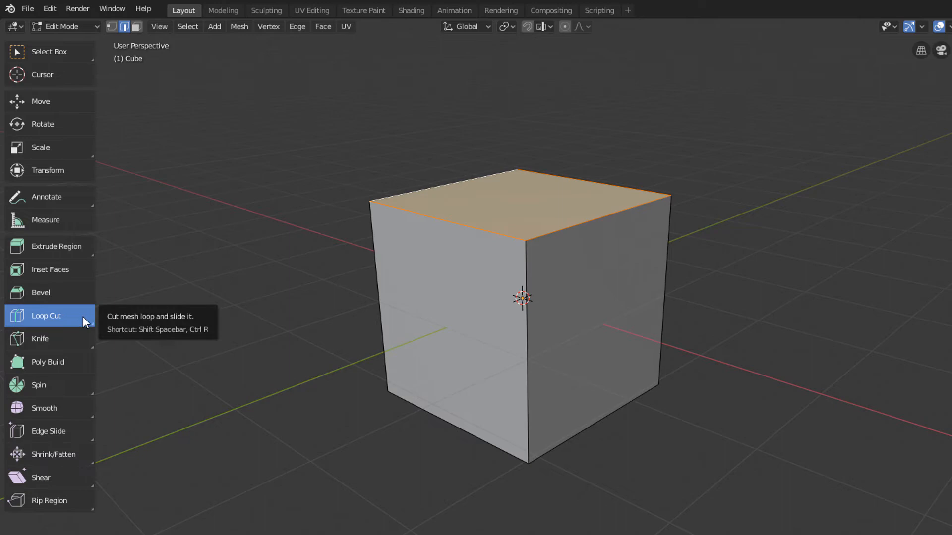
pyautogui.moveTo(287, 311)
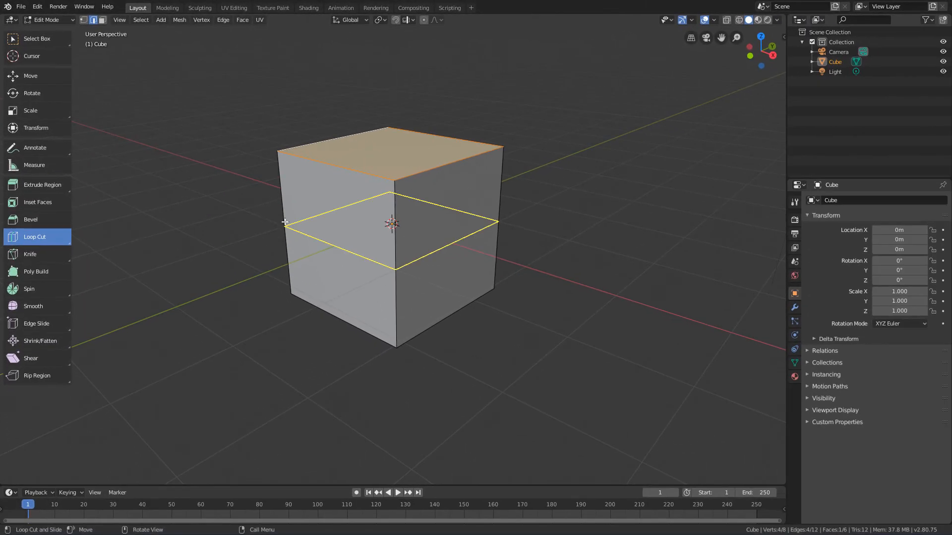
pyautogui.moveTo(343, 171)
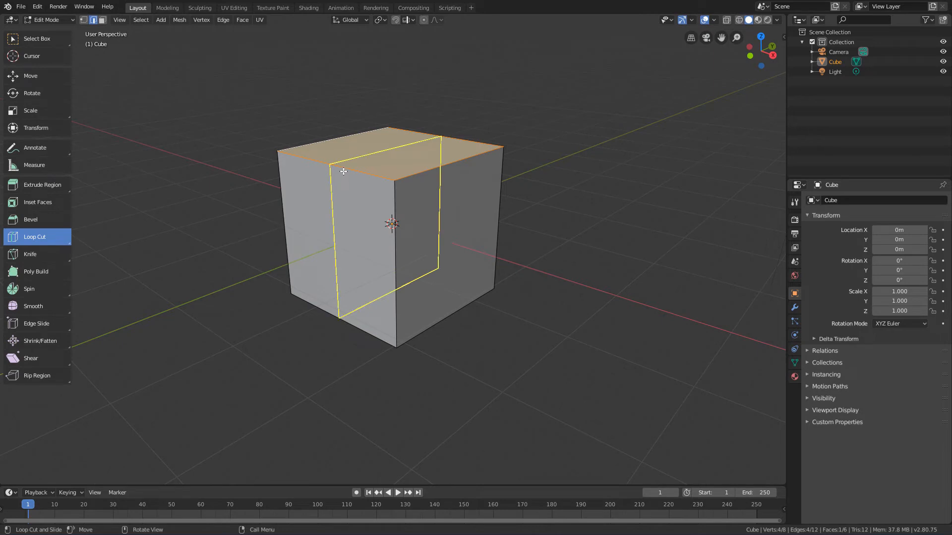
pyautogui.moveTo(478, 160)
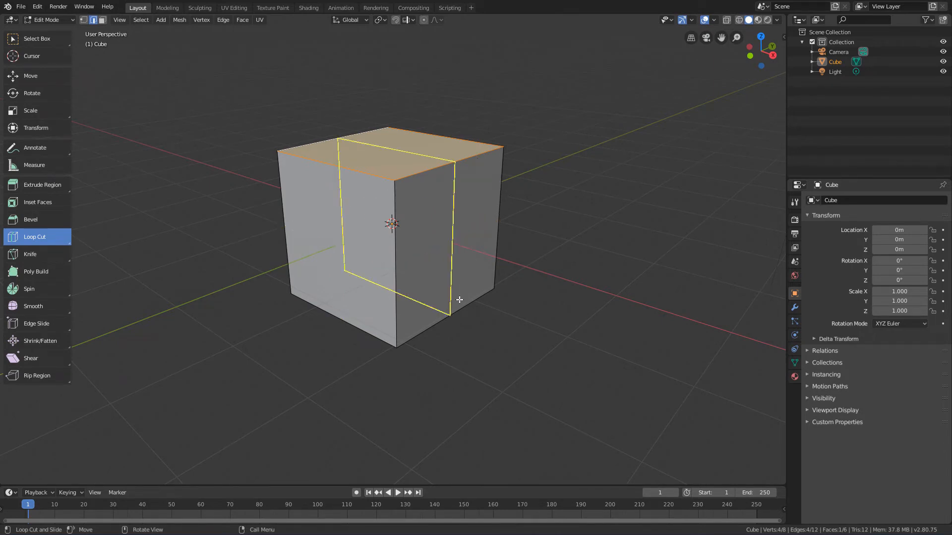
pyautogui.moveTo(283, 235)
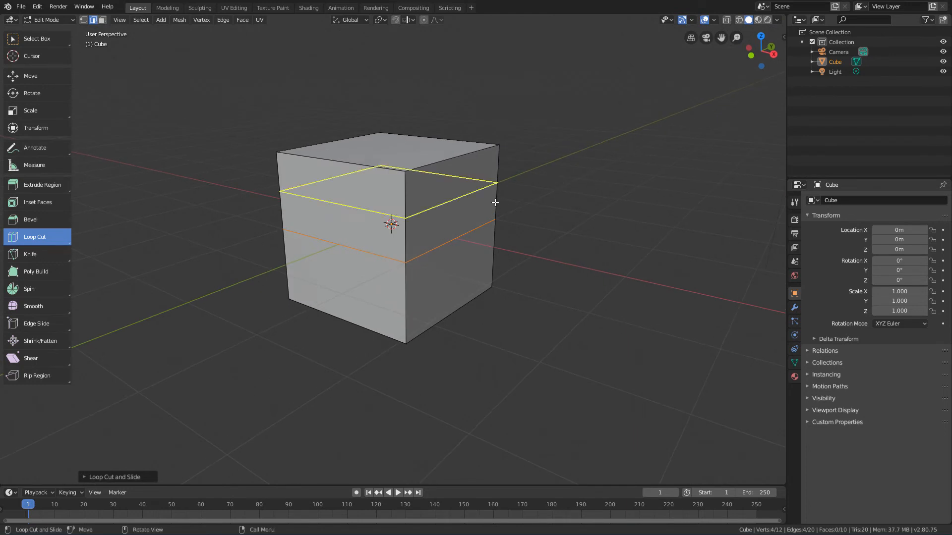
pyautogui.moveTo(270, 203)
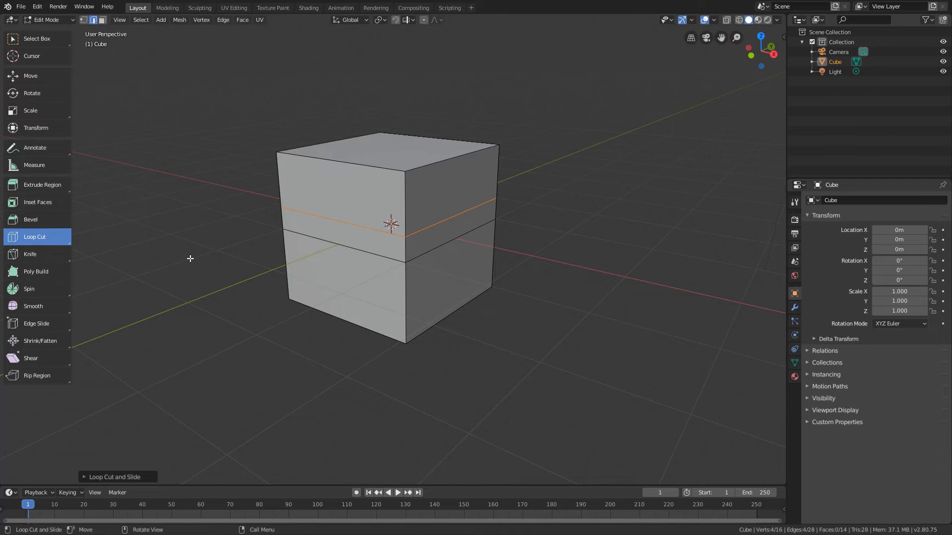
pyautogui.moveTo(182, 273)
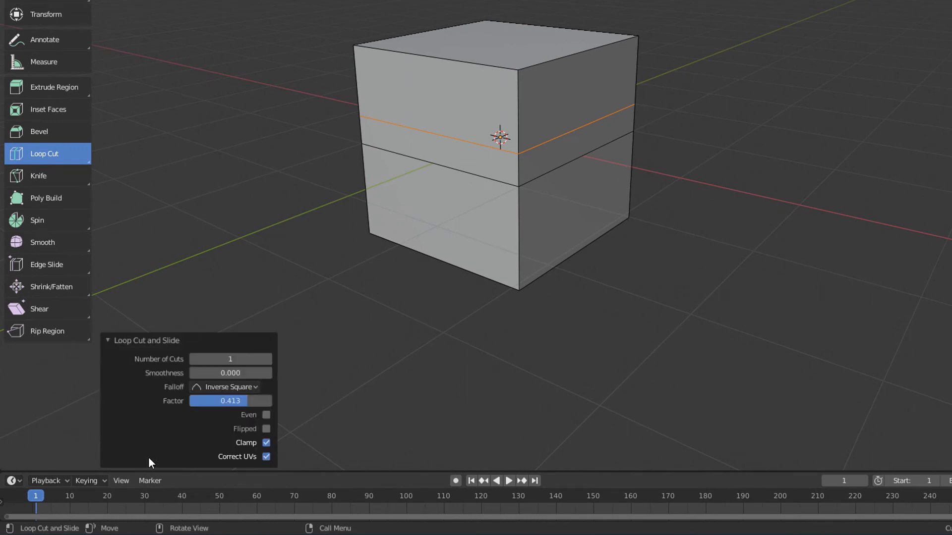
pyautogui.moveTo(242, 373)
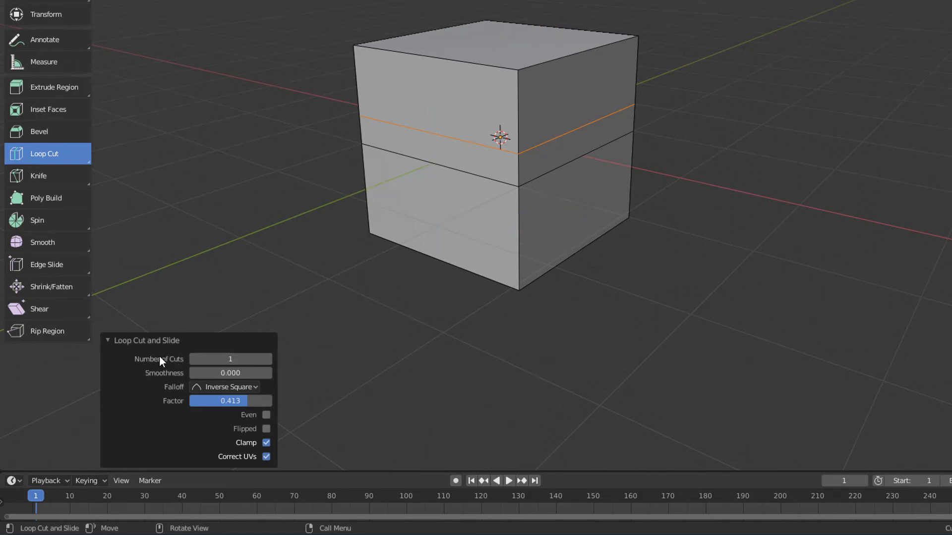
pyautogui.moveTo(120, 355)
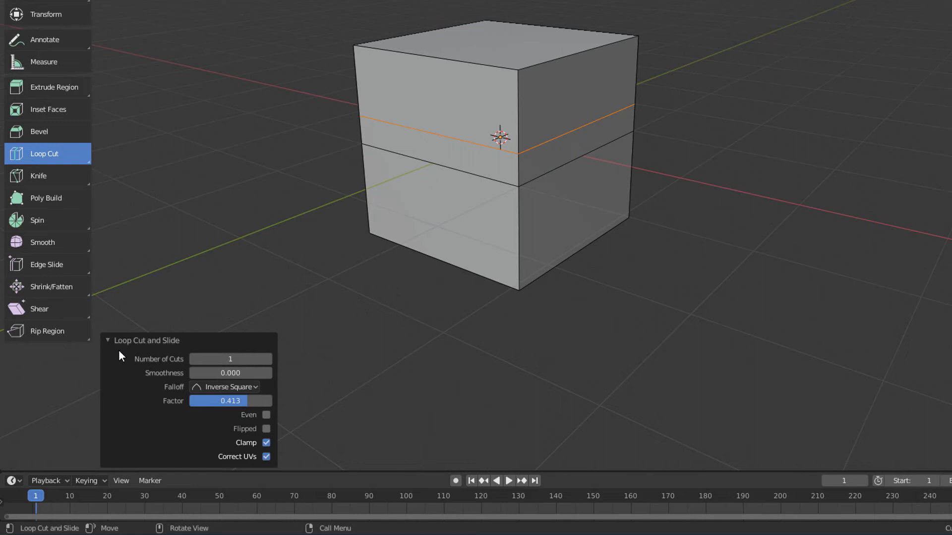
pyautogui.moveTo(168, 366)
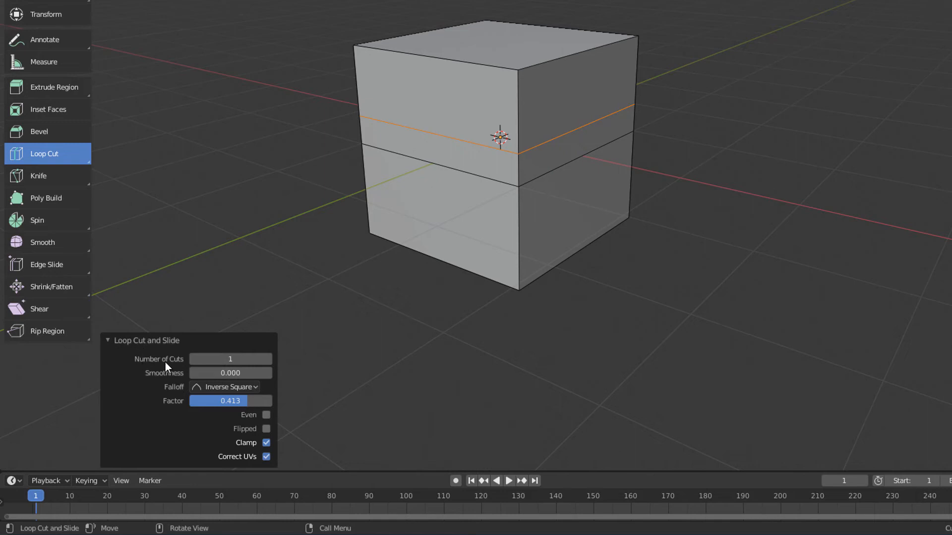
pyautogui.moveTo(189, 359)
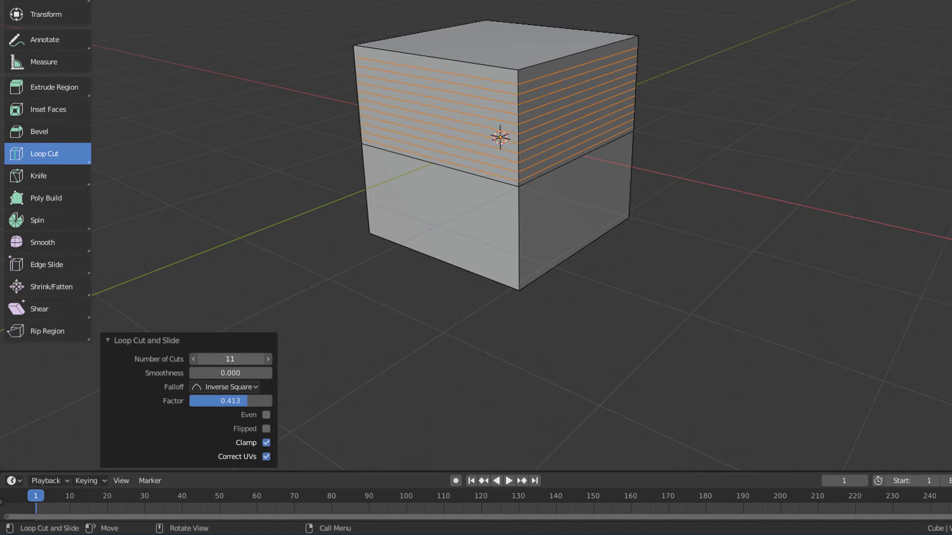
# Set Number of Cuts to 5 in the Loop Cut and Slide panel.
pyautogui.click(193, 359)
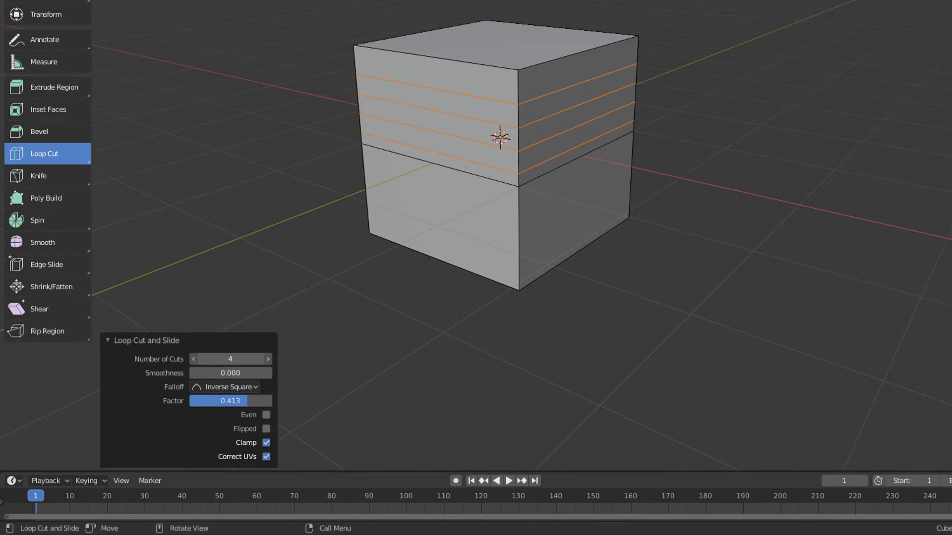
pyautogui.click(267, 359)
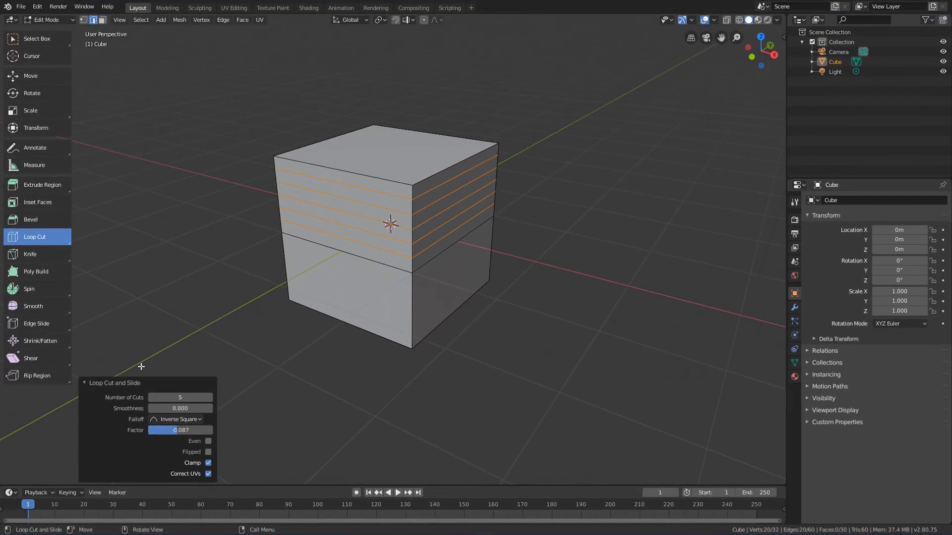
pyautogui.moveTo(150, 411)
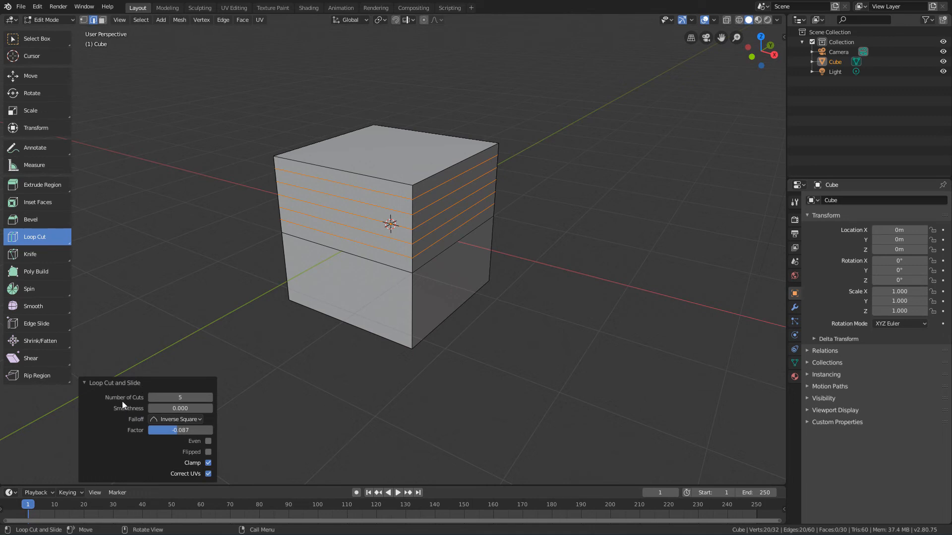
pyautogui.moveTo(81, 142)
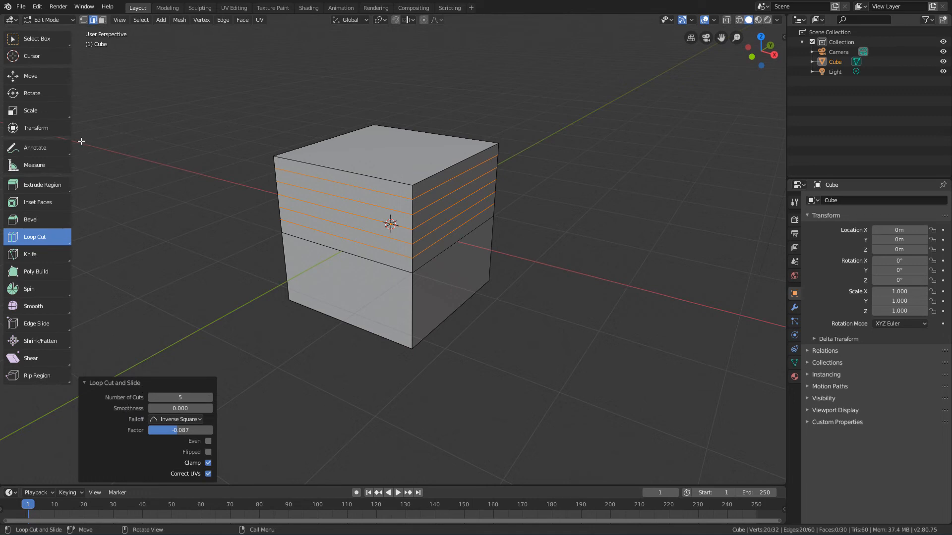
# Activate the Scale tool on the selected top edge loops.
pyautogui.click(30, 110)
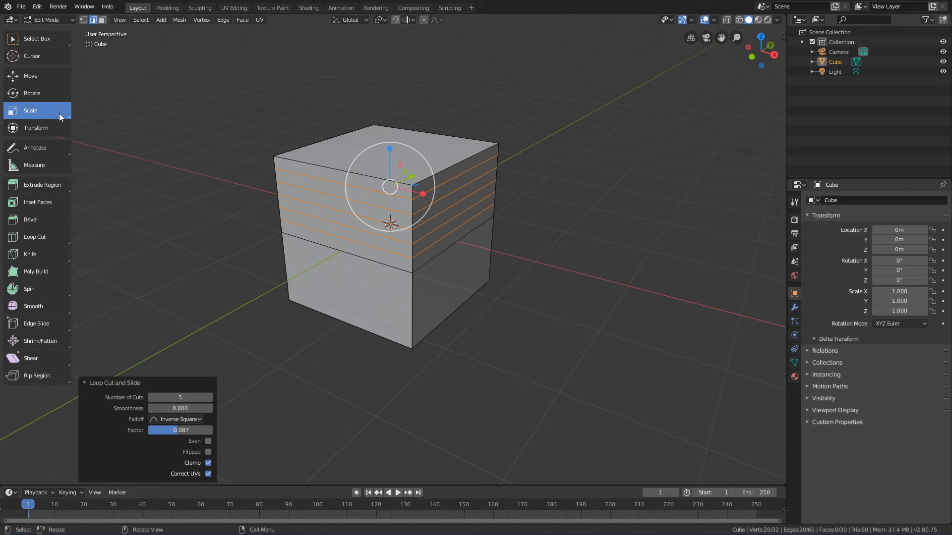
pyautogui.moveTo(177, 251)
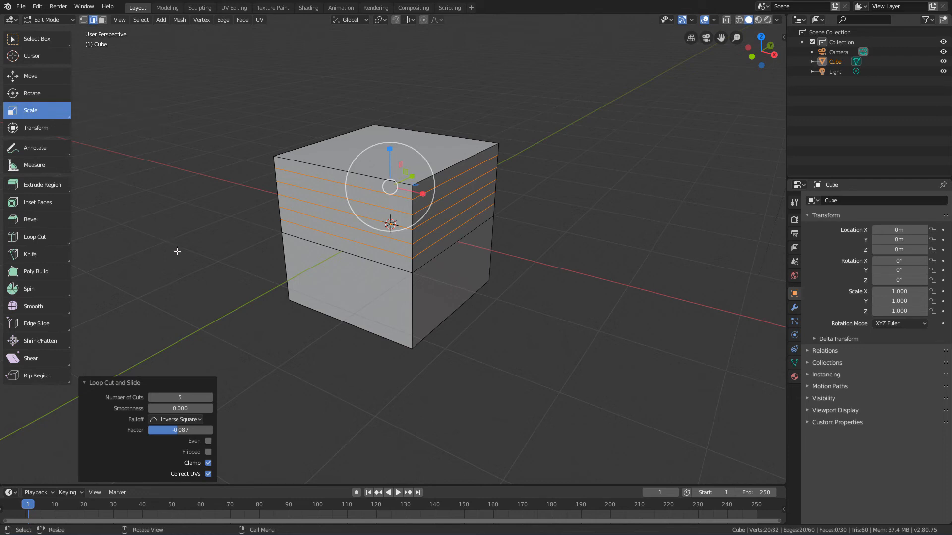
pyautogui.moveTo(364, 224)
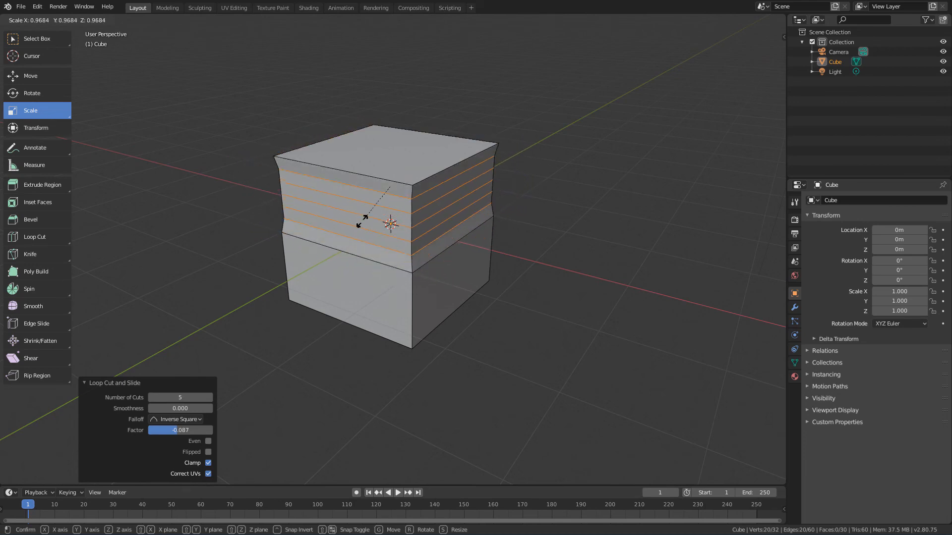
pyautogui.moveTo(365, 215)
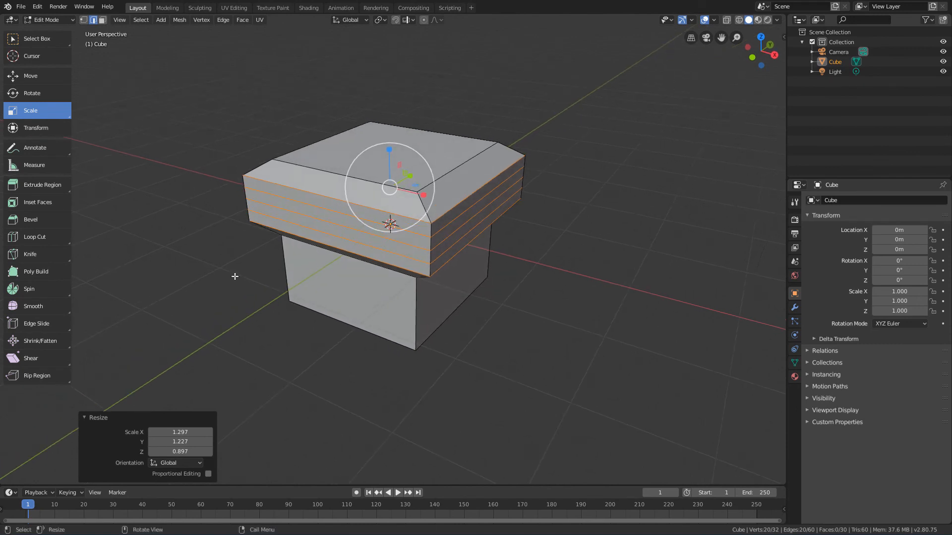
pyautogui.moveTo(94, 93)
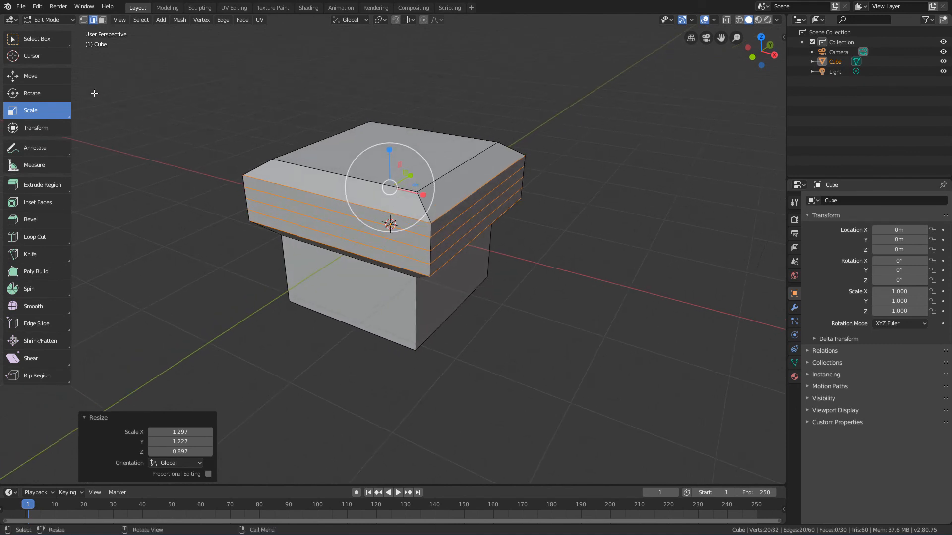
# Select a single edge with Select Box and dissolve it with Ctrl+Delete.
pyautogui.click(36, 38)
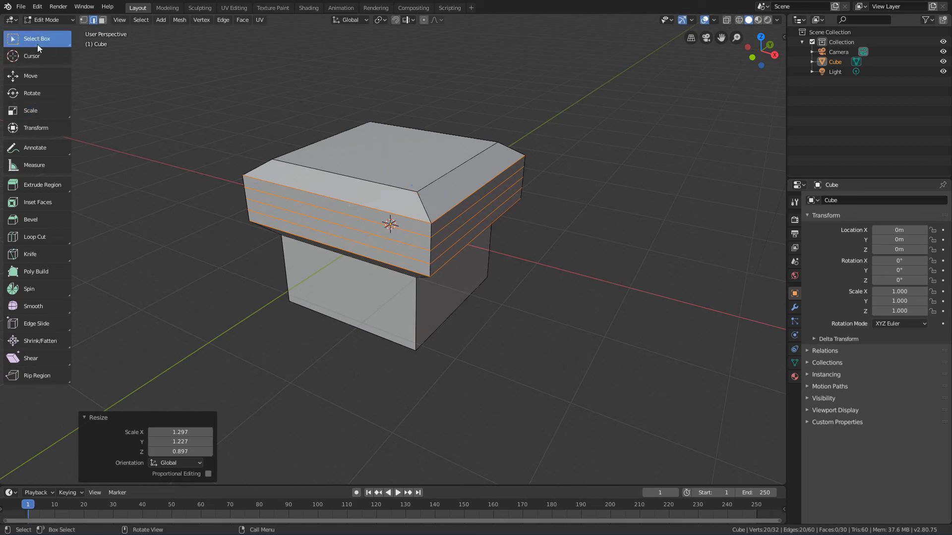
pyautogui.moveTo(318, 268)
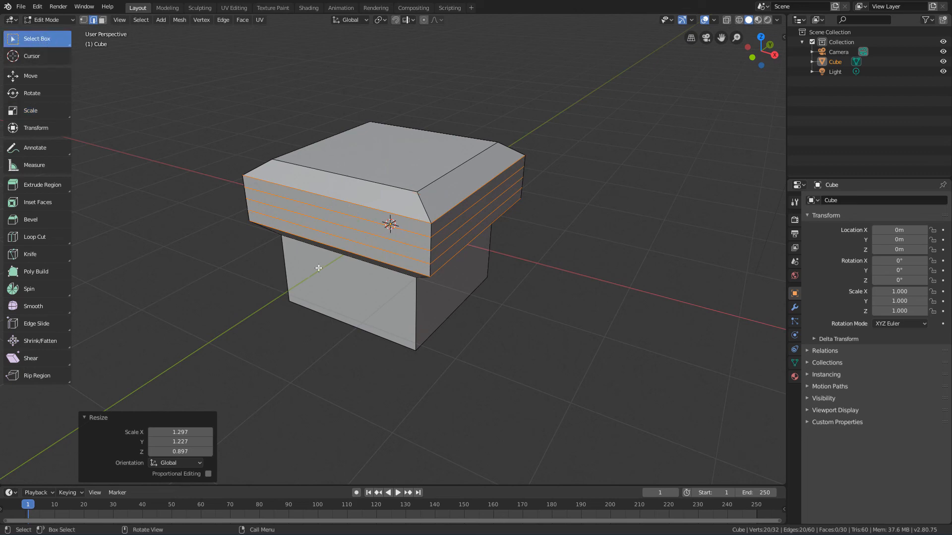
pyautogui.click(341, 340)
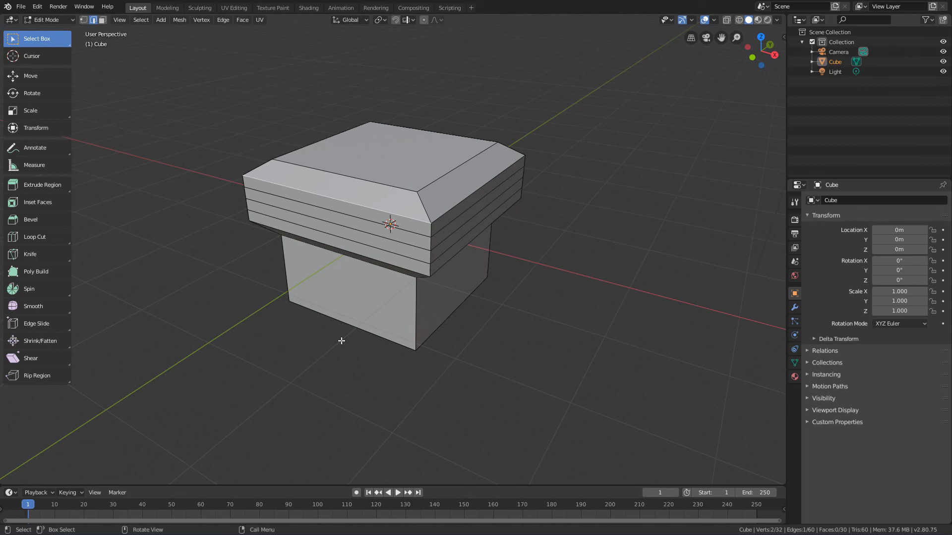
pyautogui.press('Ctrl+Delete')
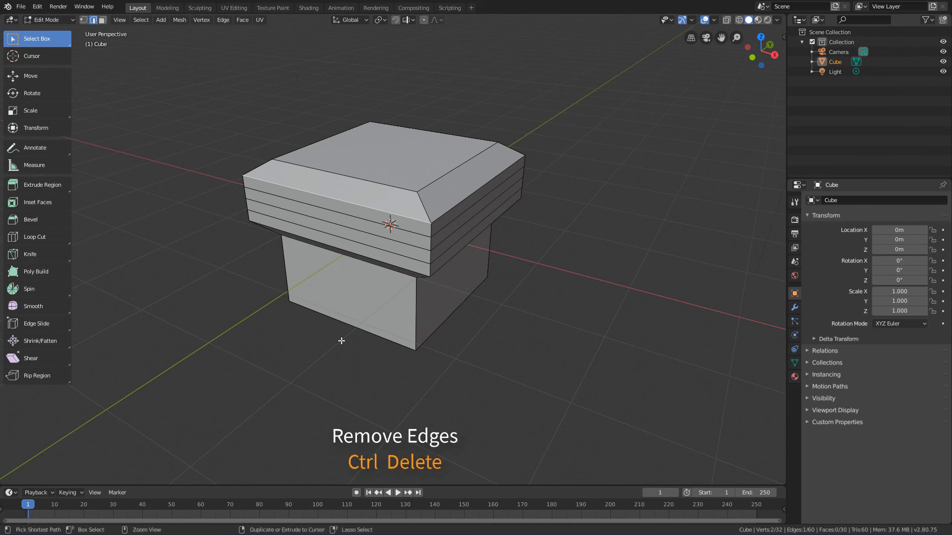
pyautogui.press('ctrl+Delete')
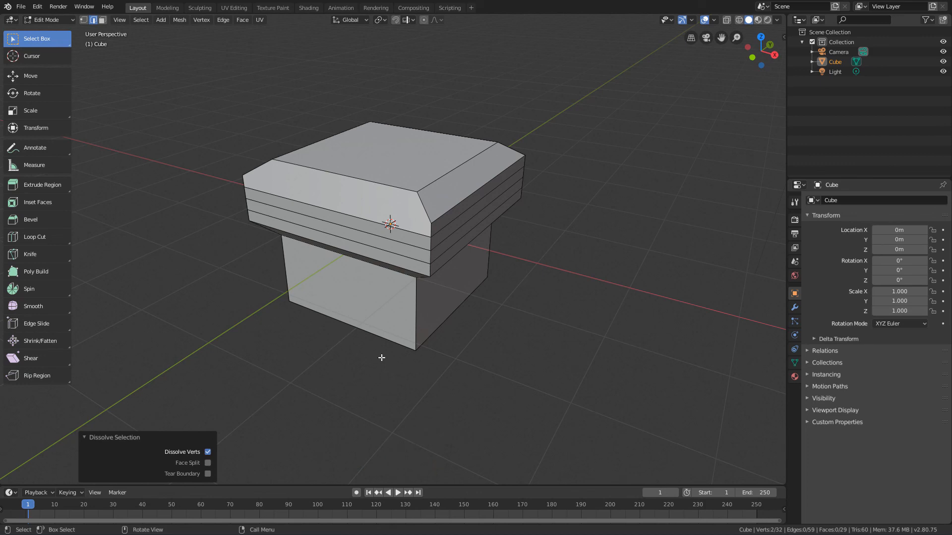